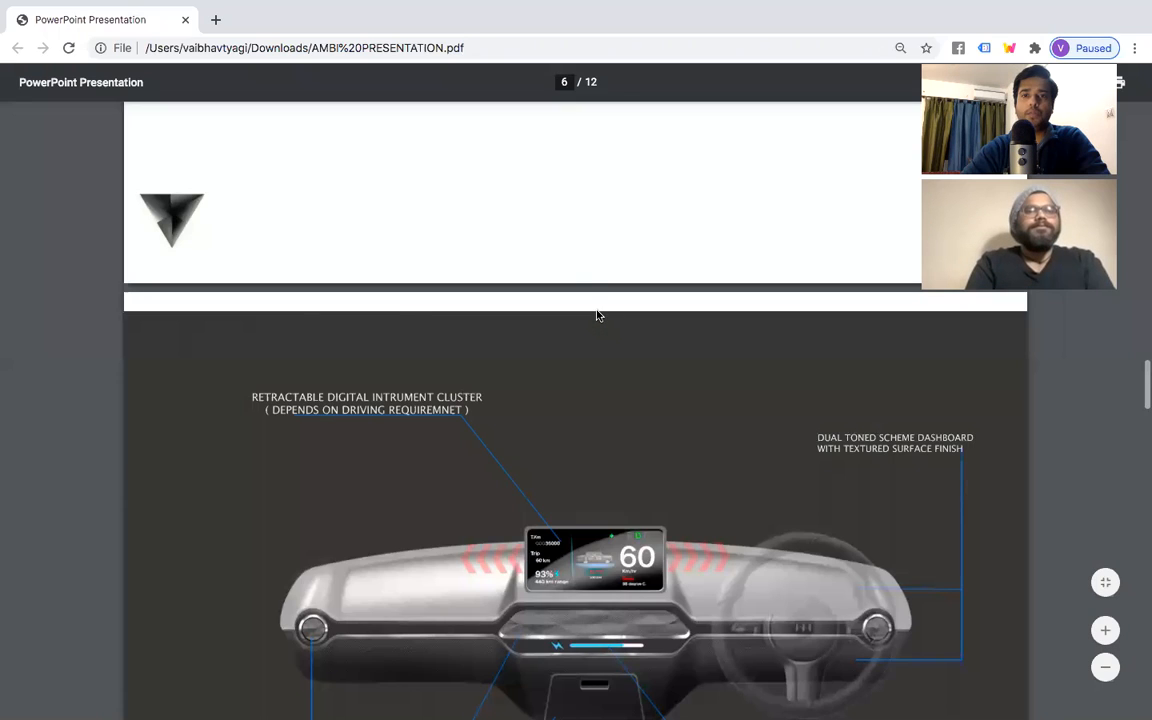
scroll(down, 3)
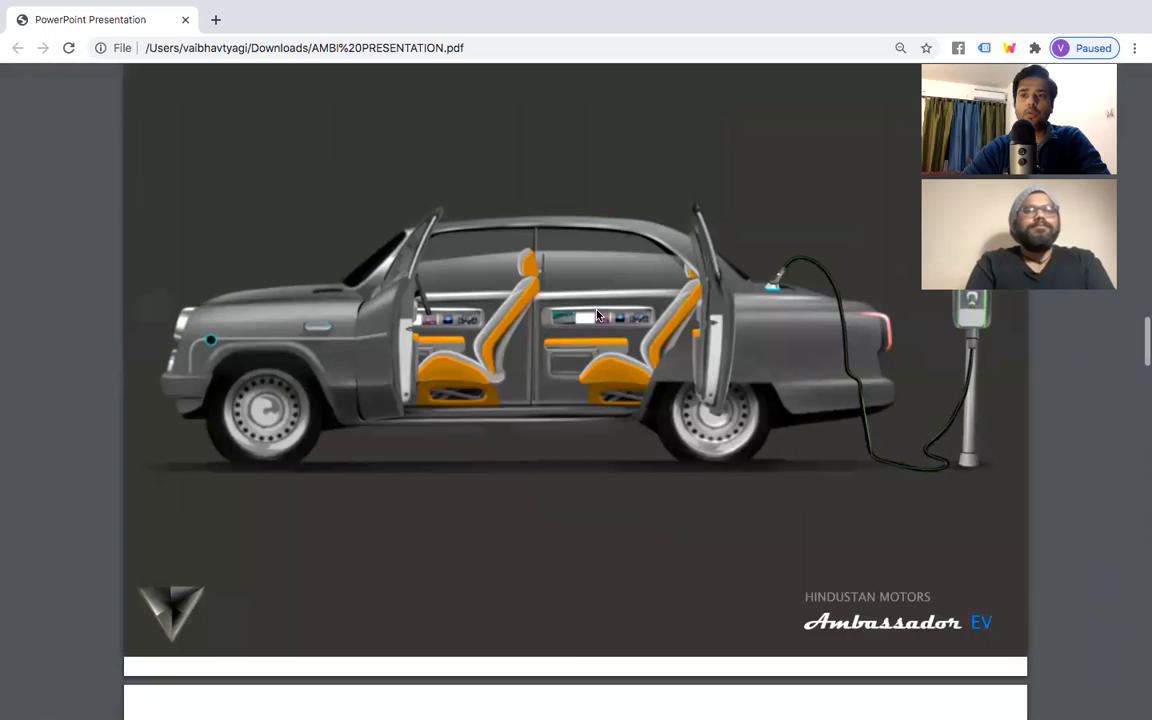
scroll(down, 3)
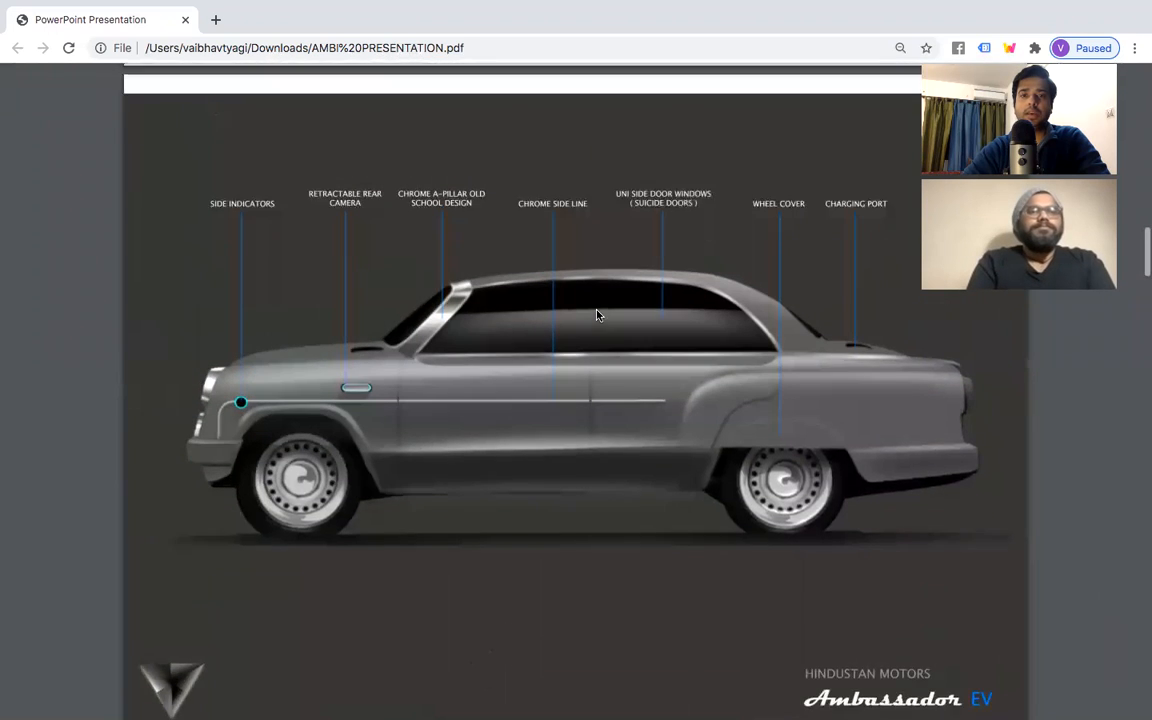
scroll(down, 3)
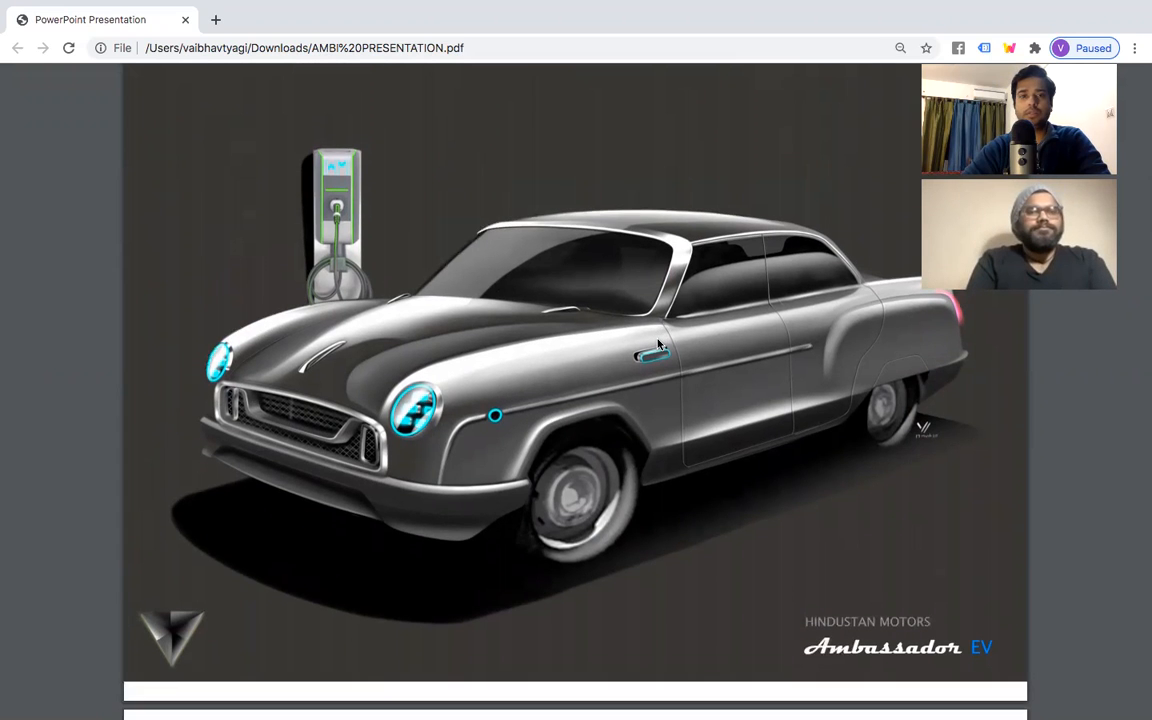
mouse_move(603, 438)
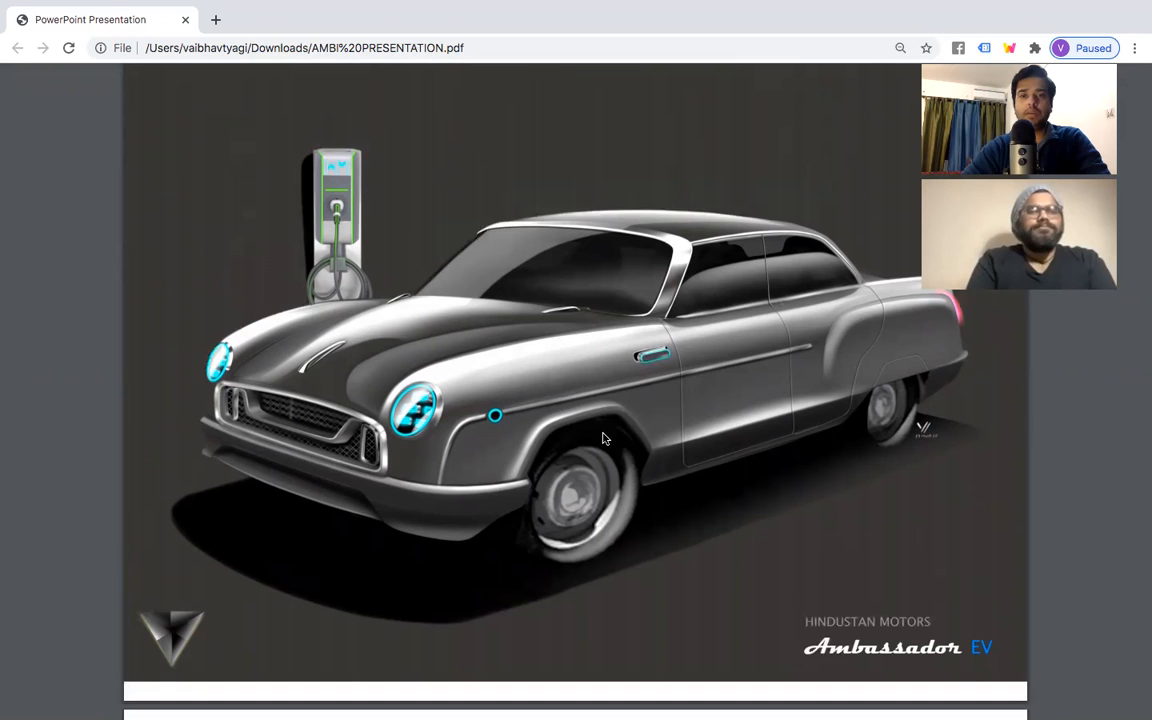
scroll(down, 3)
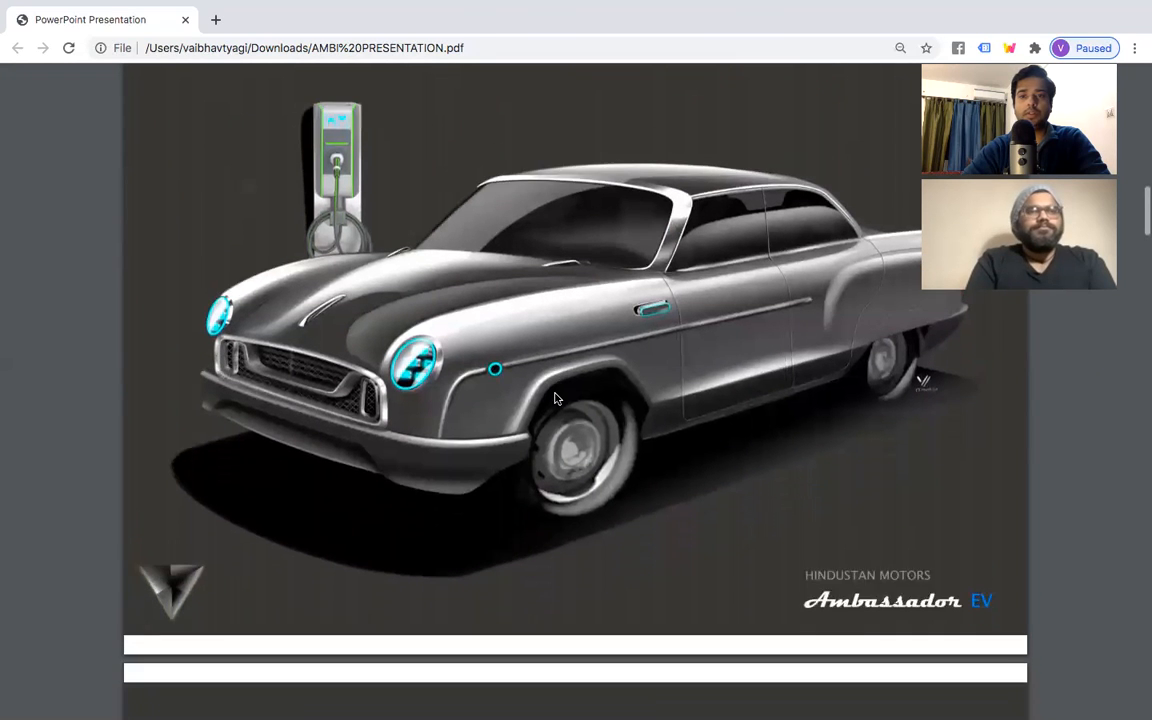
scroll(down, 3)
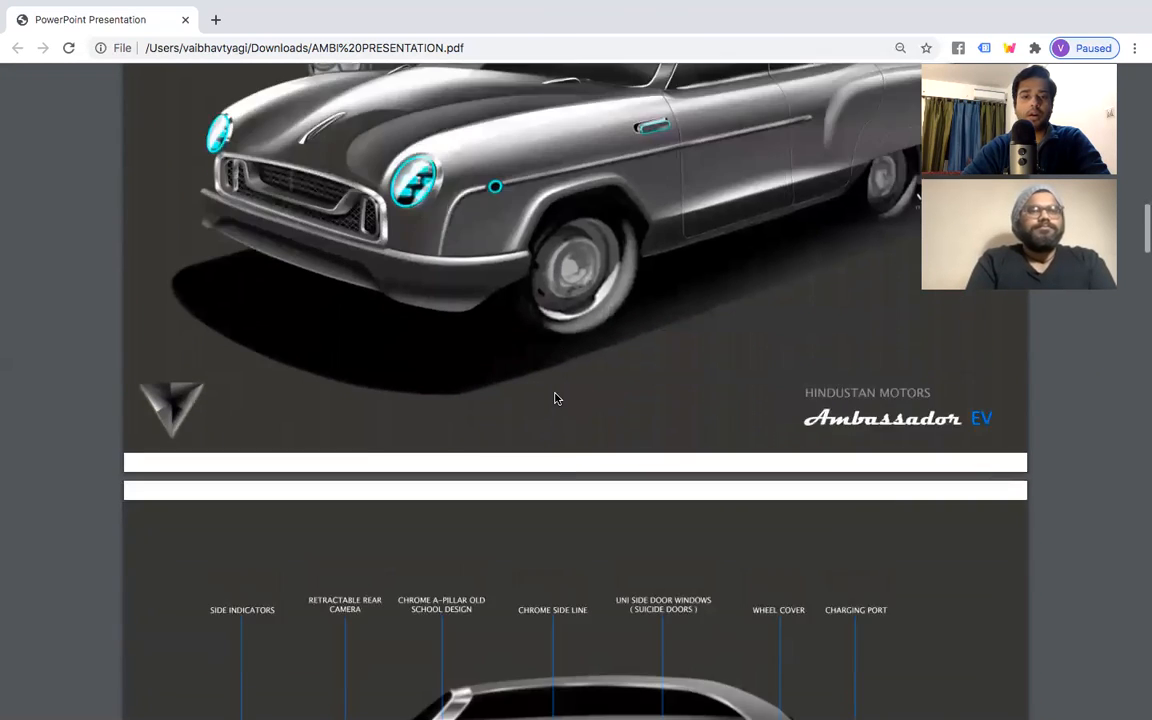
scroll(down, 3)
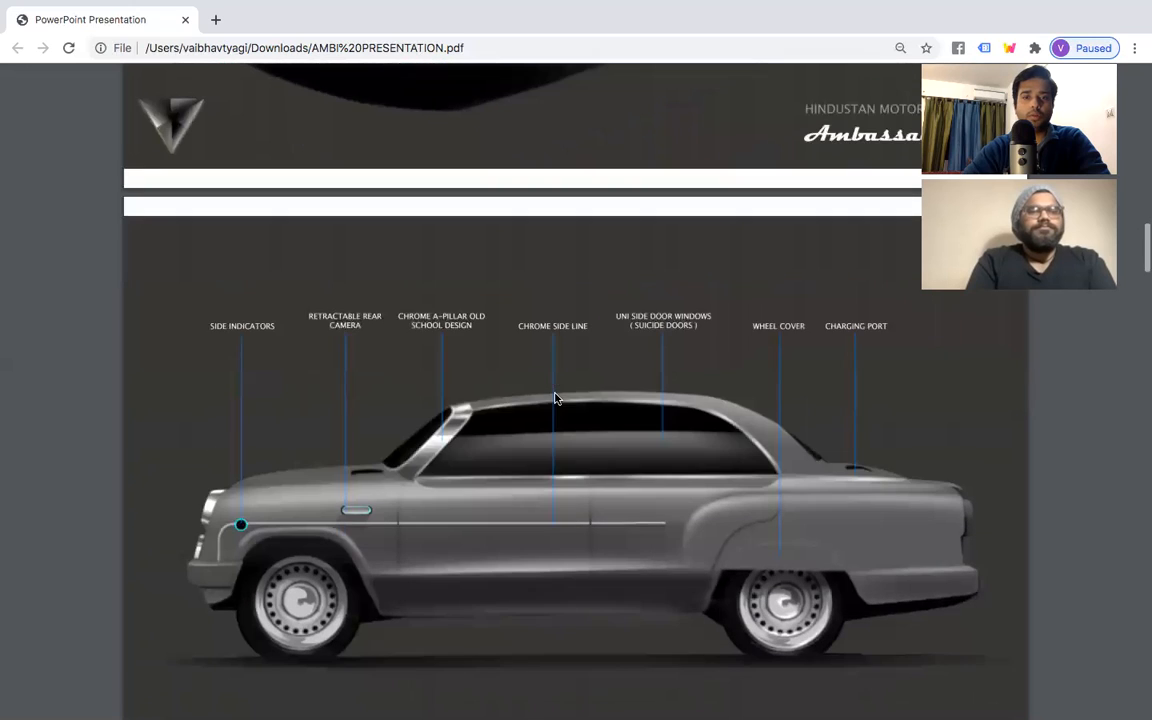
scroll(down, 3)
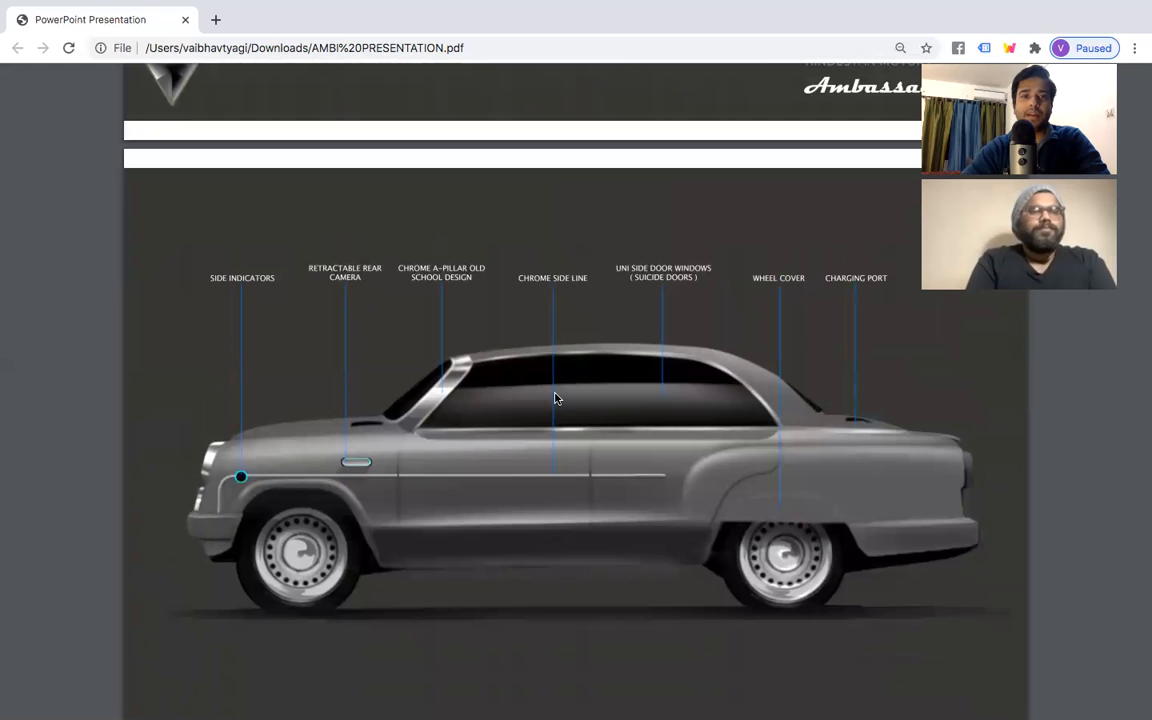
mouse_move(595, 411)
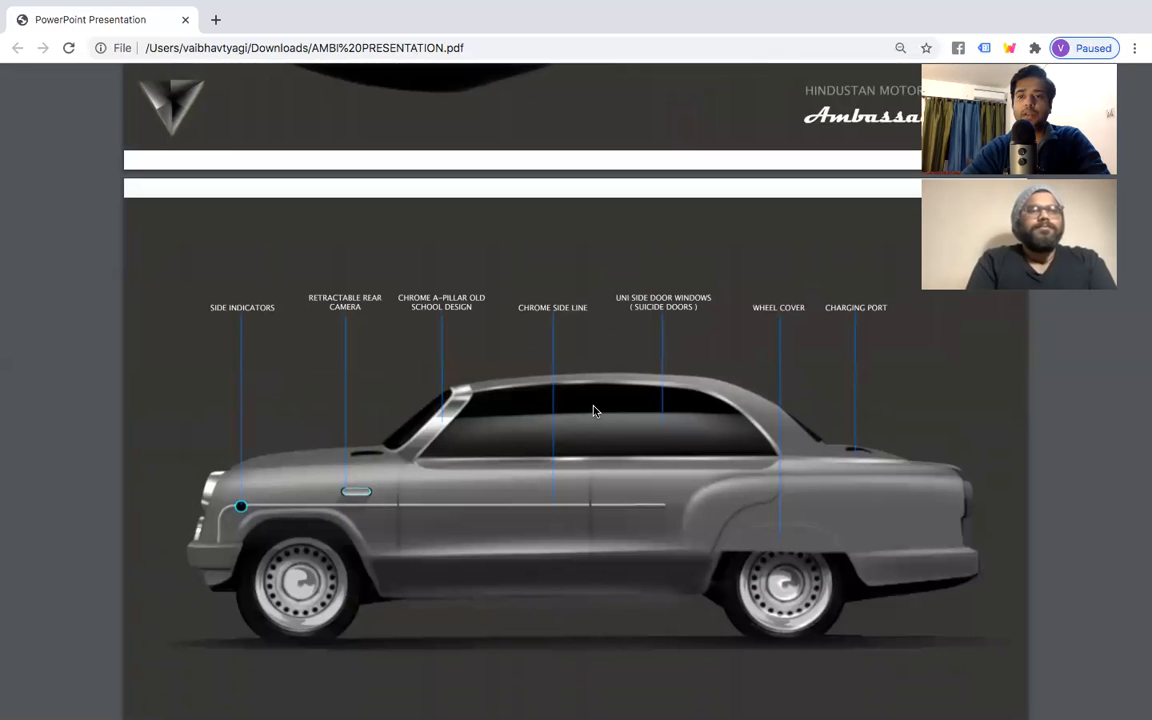
mouse_move(905, 518)
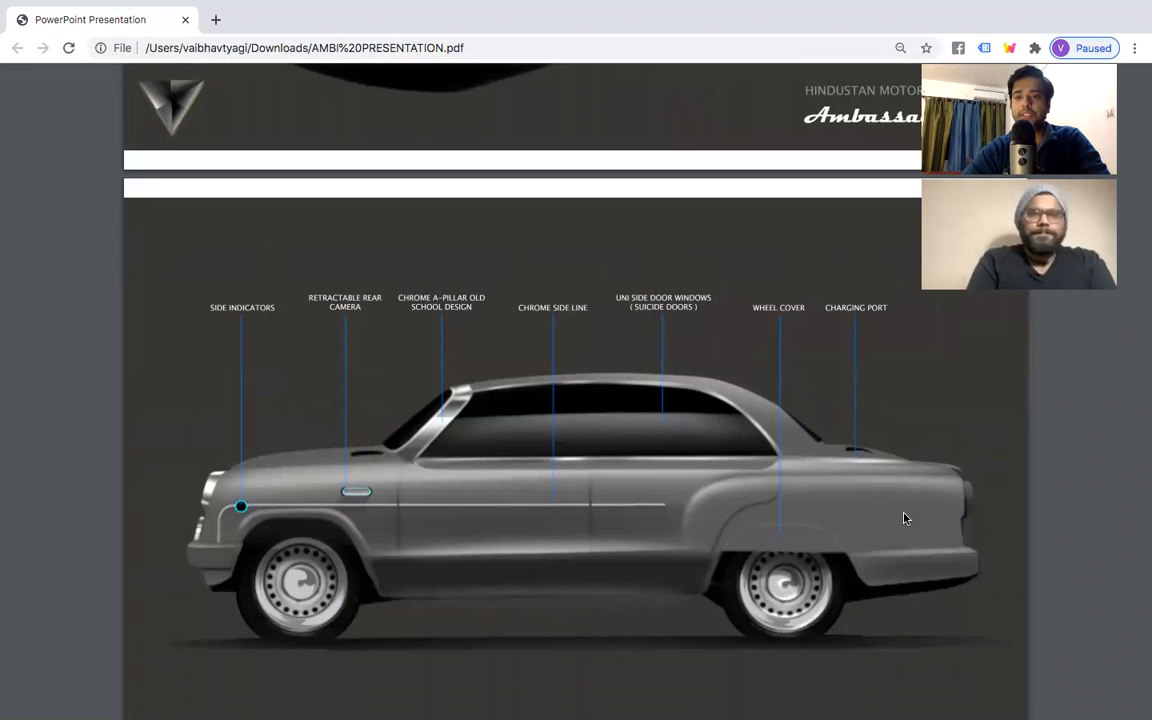
mouse_move(815, 527)
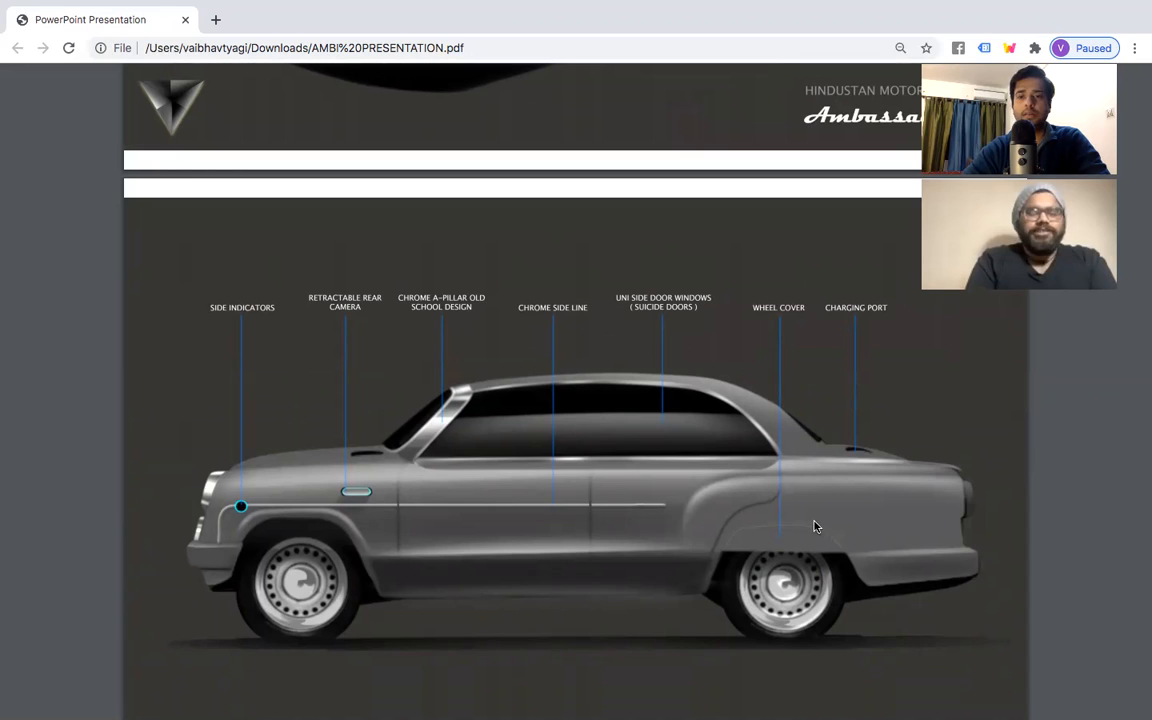
scroll(down, 3)
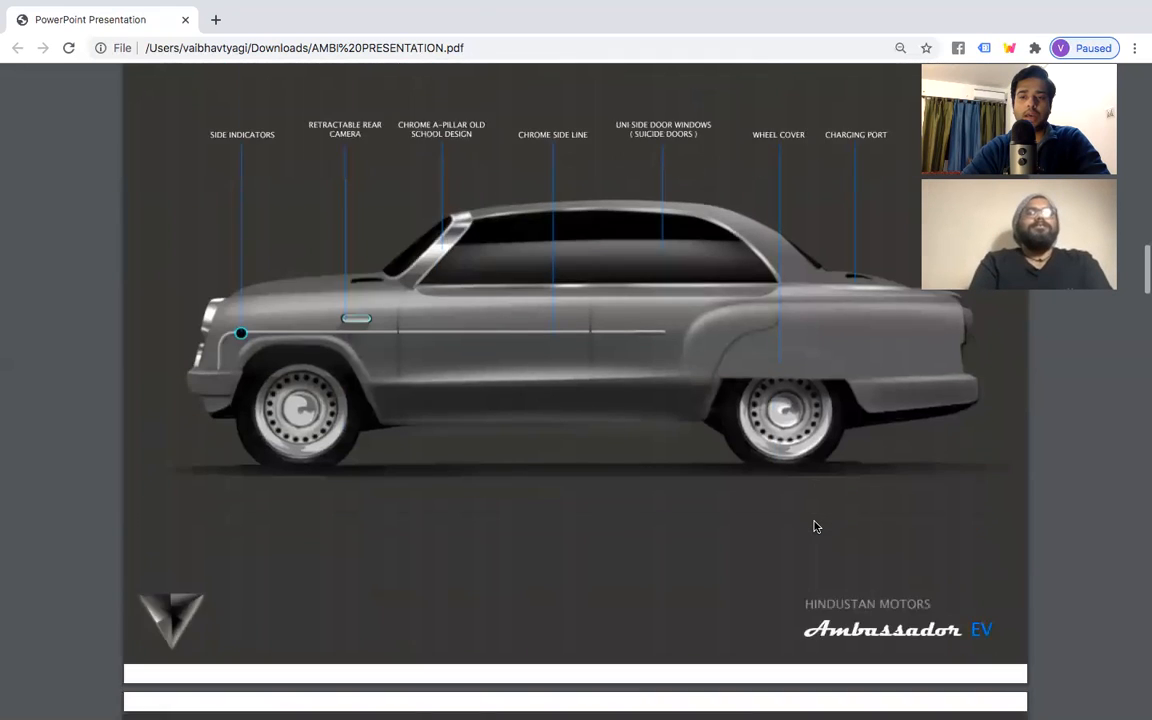
scroll(down, 3)
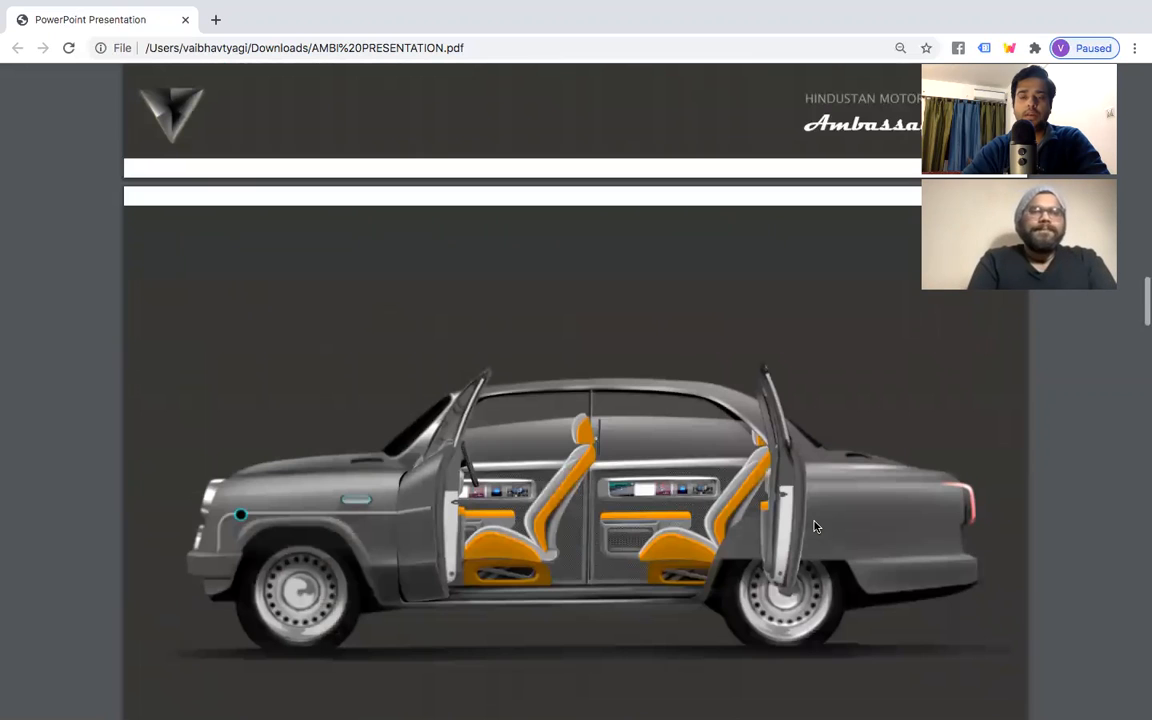
scroll(down, 3)
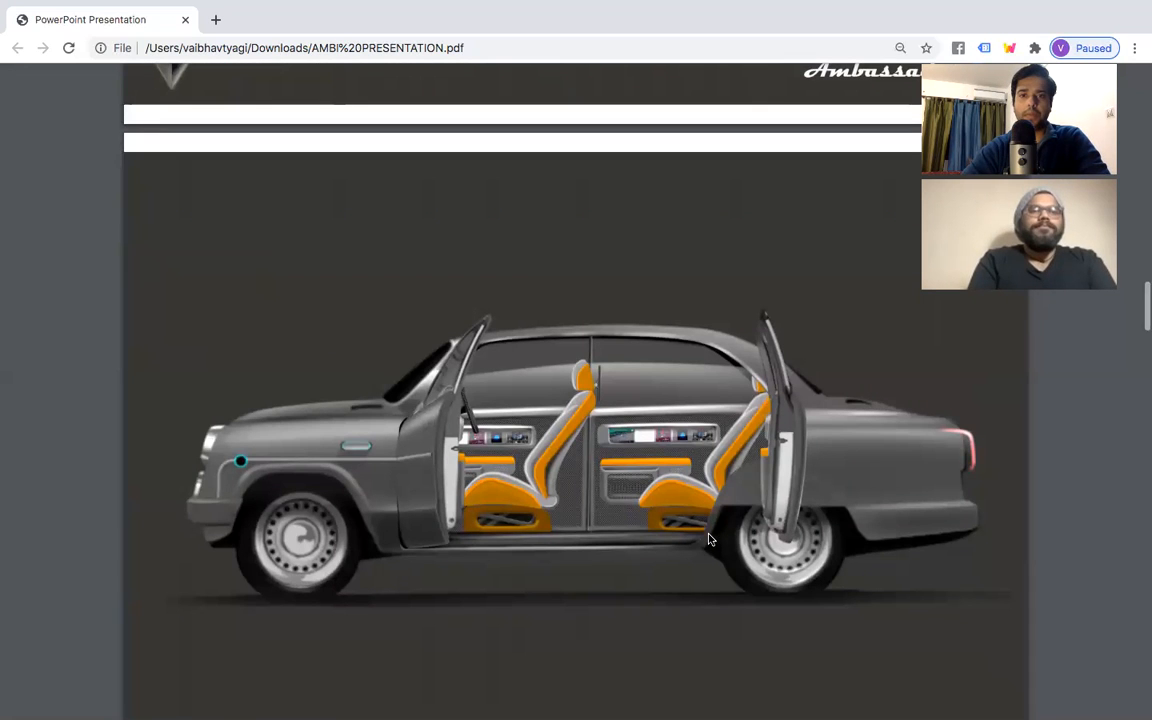
scroll(down, 3)
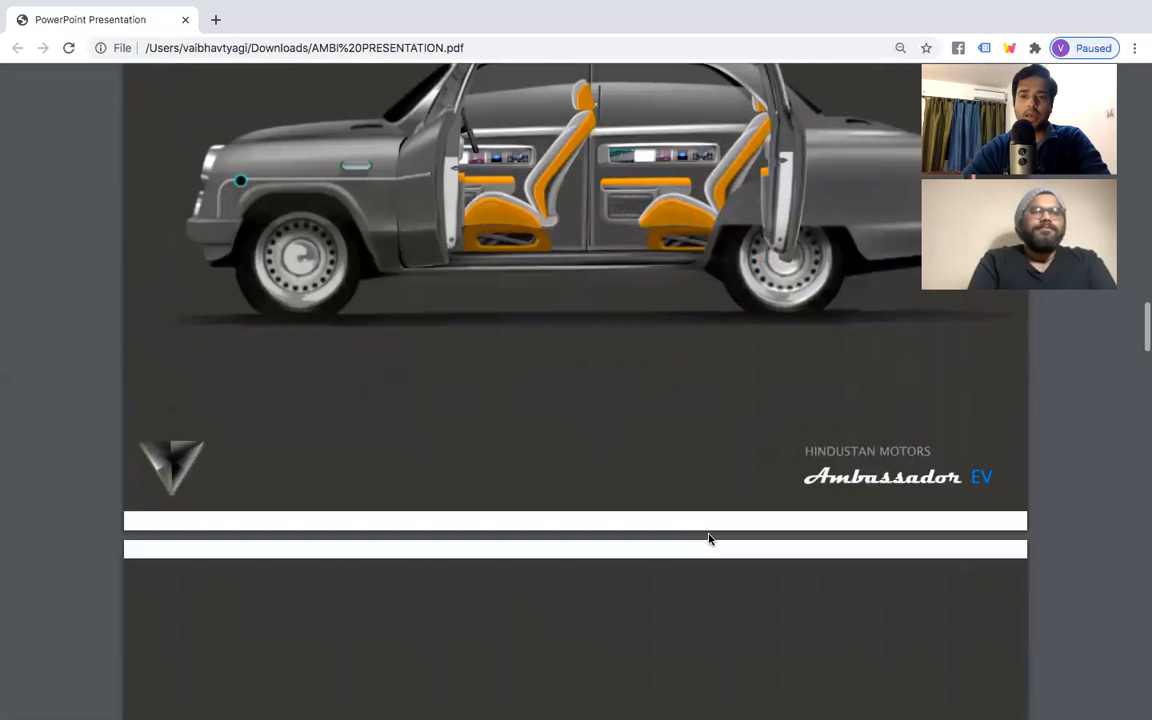
scroll(down, 3)
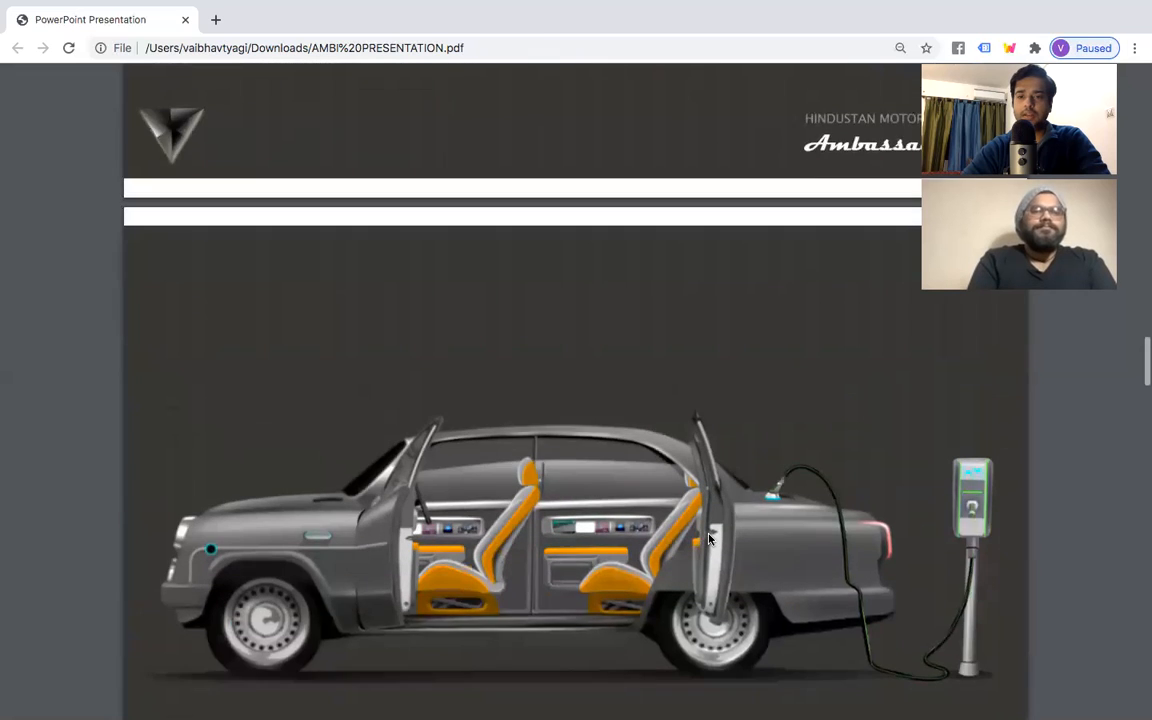
scroll(down, 3)
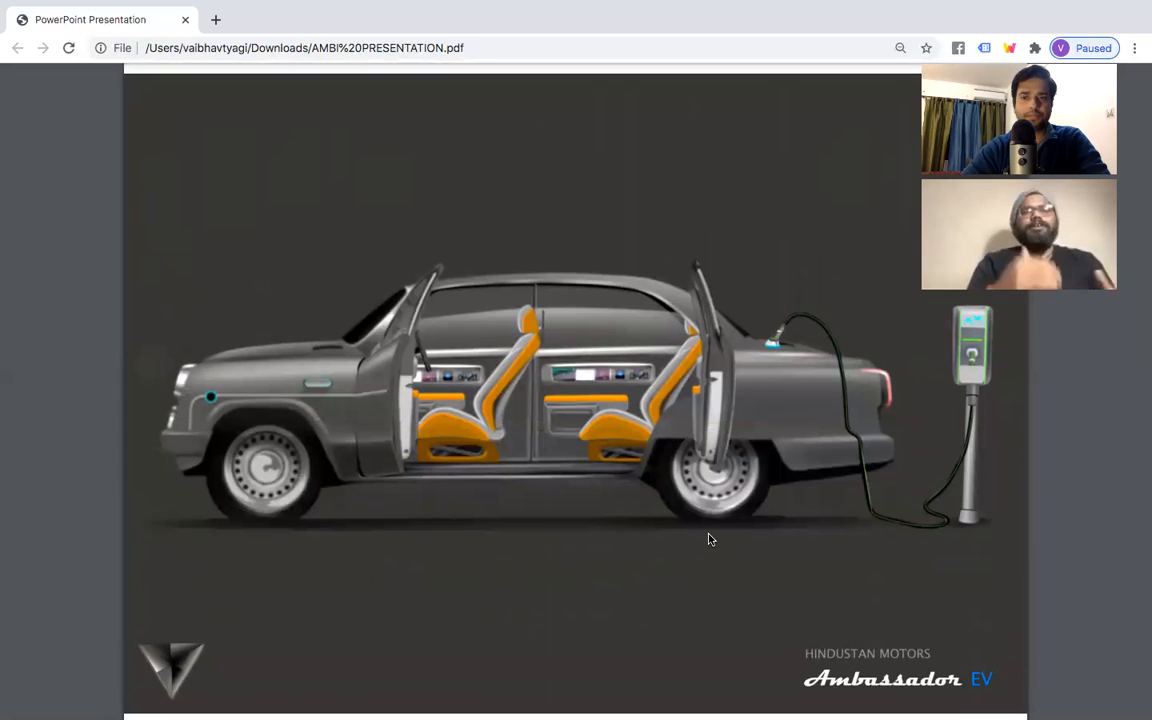
scroll(down, 3)
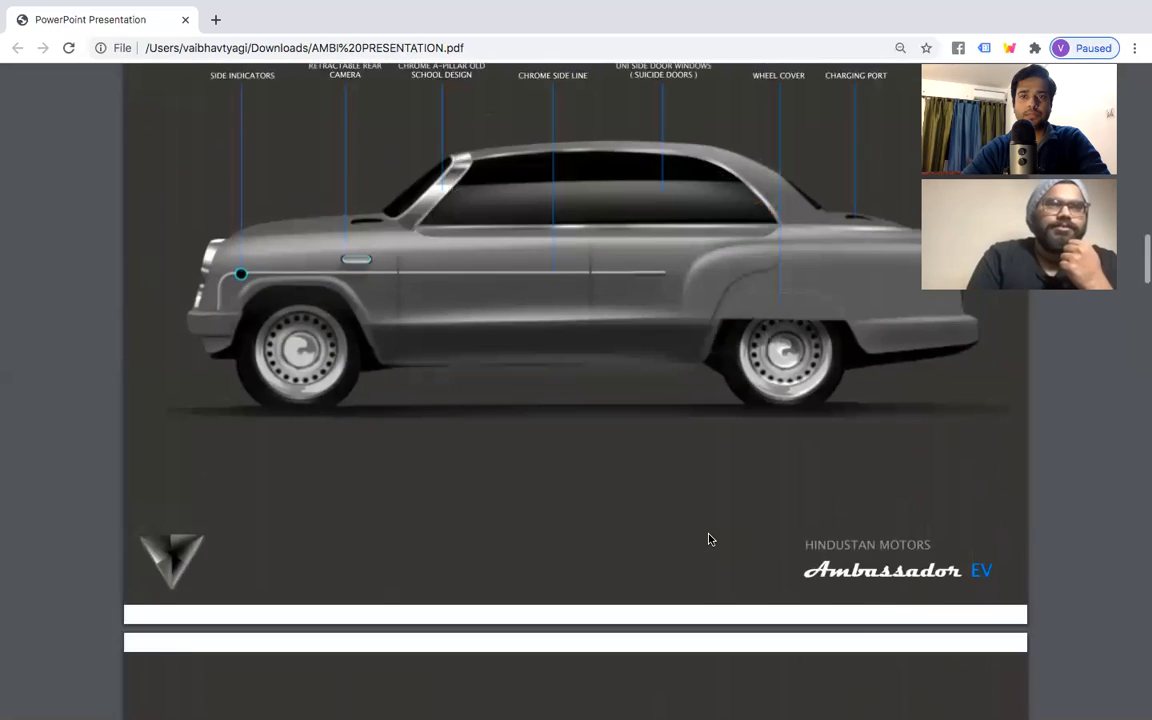
scroll(down, 3)
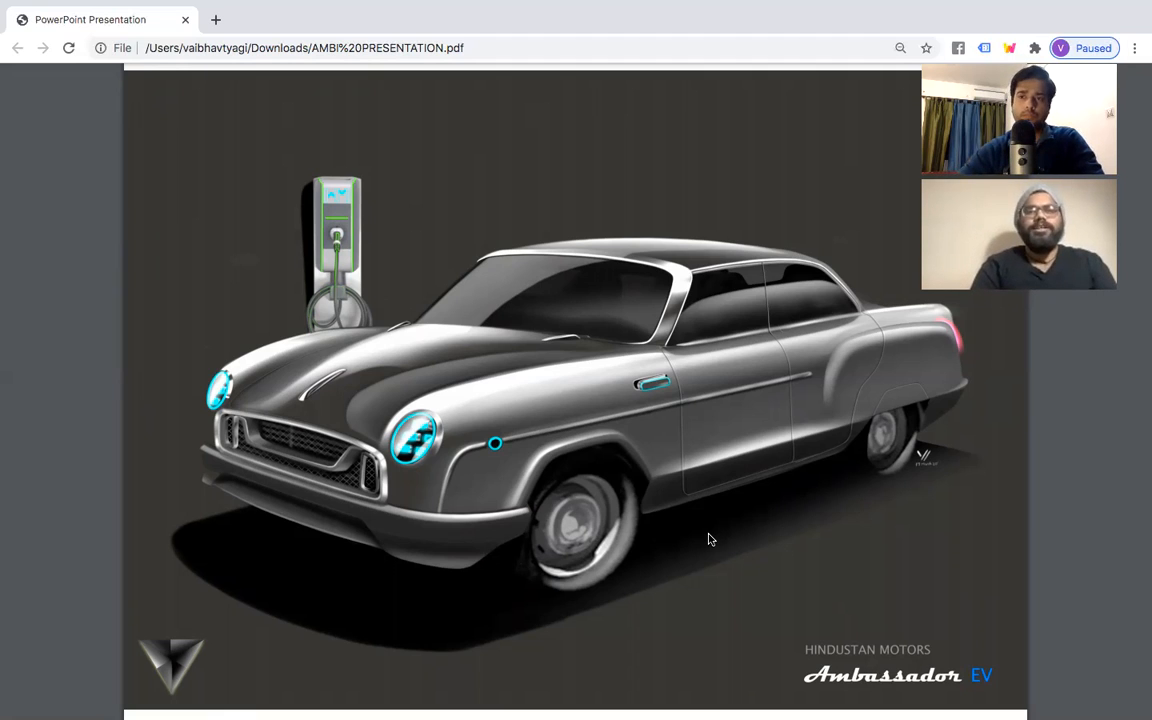
mouse_move(649, 566)
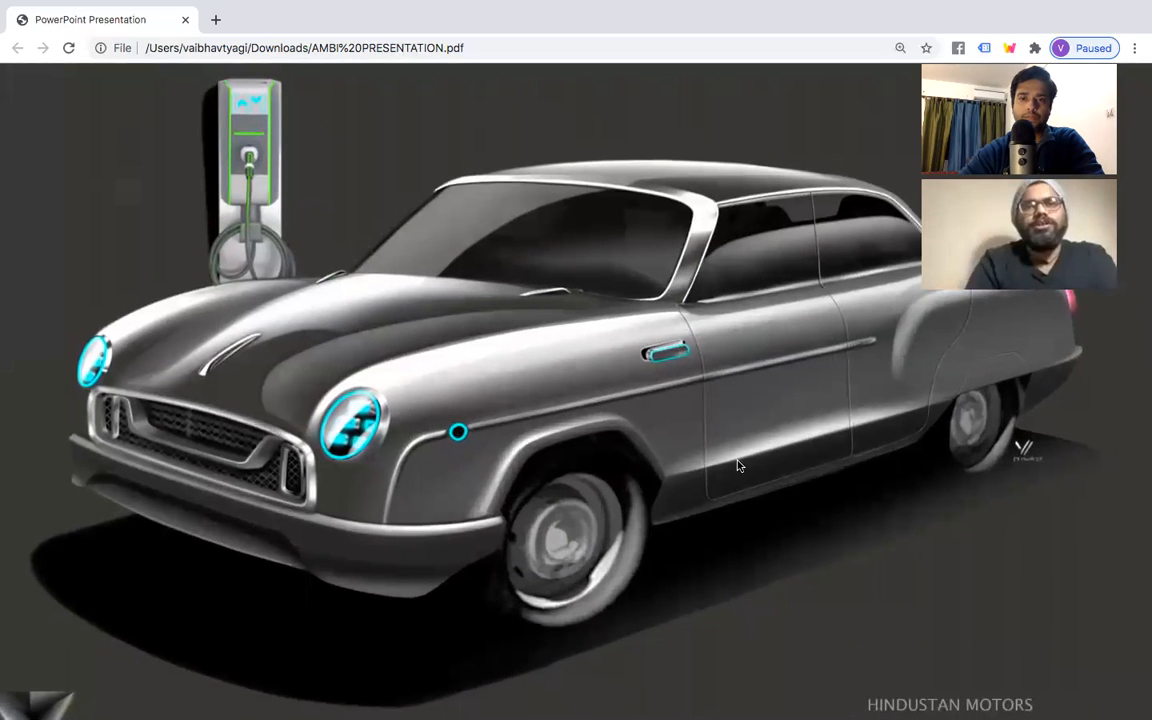
mouse_move(743, 385)
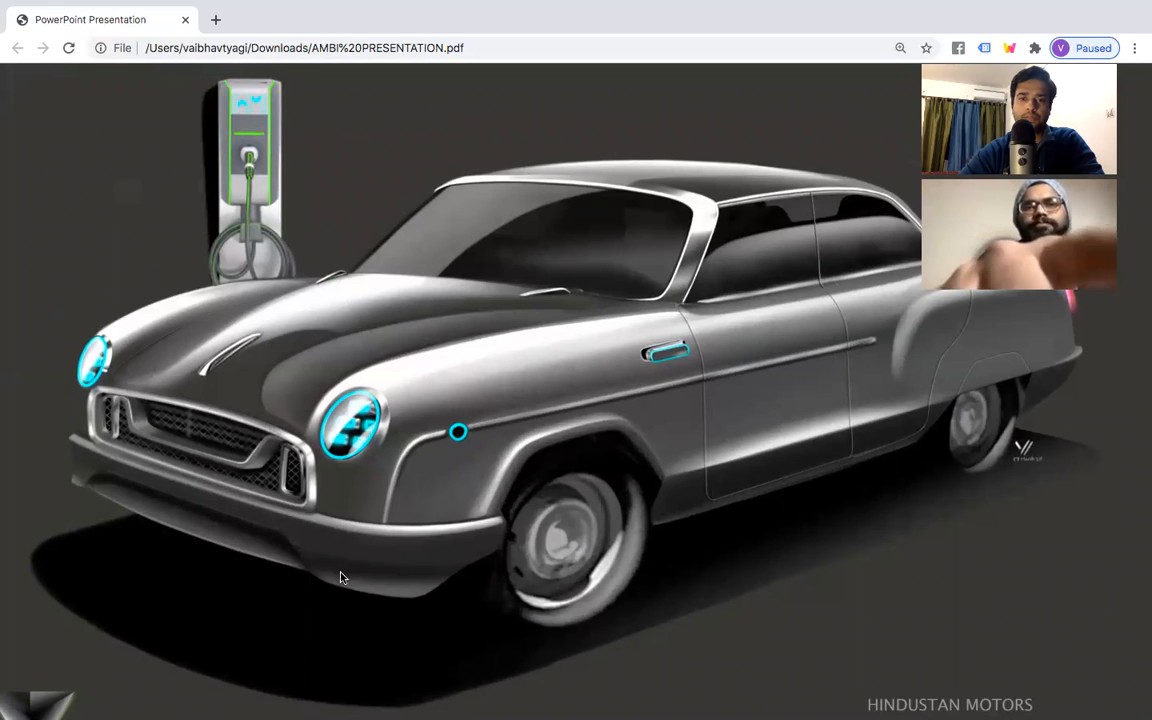
mouse_move(903, 487)
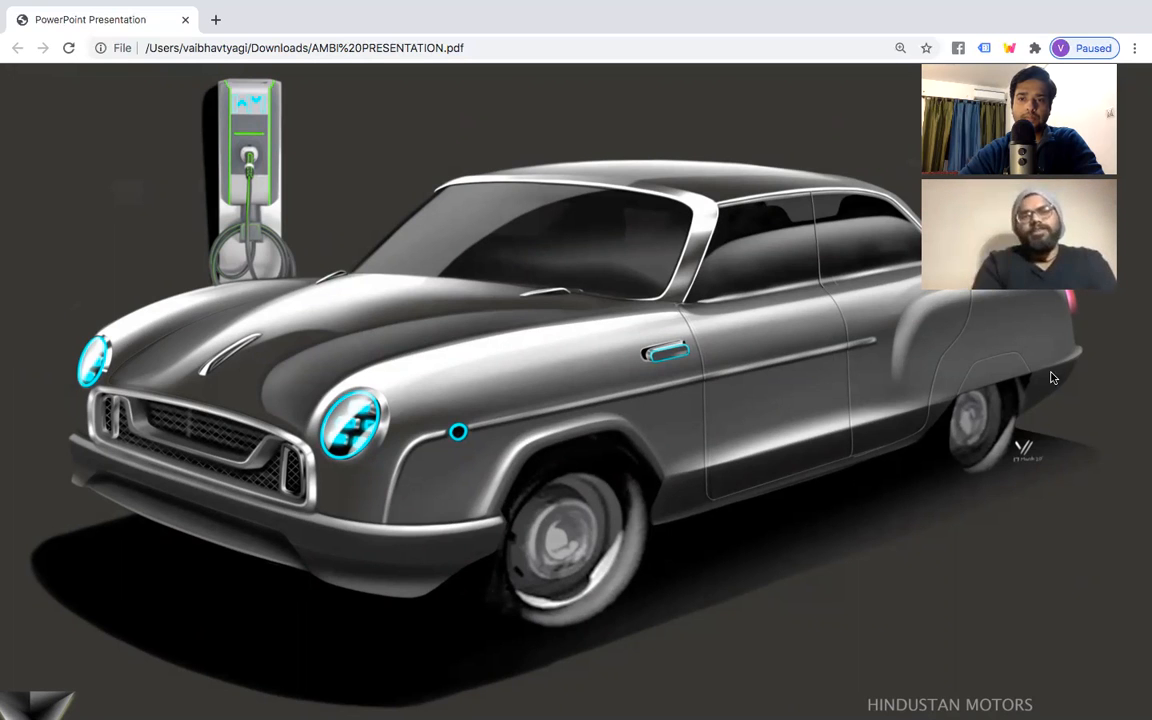
mouse_move(890, 525)
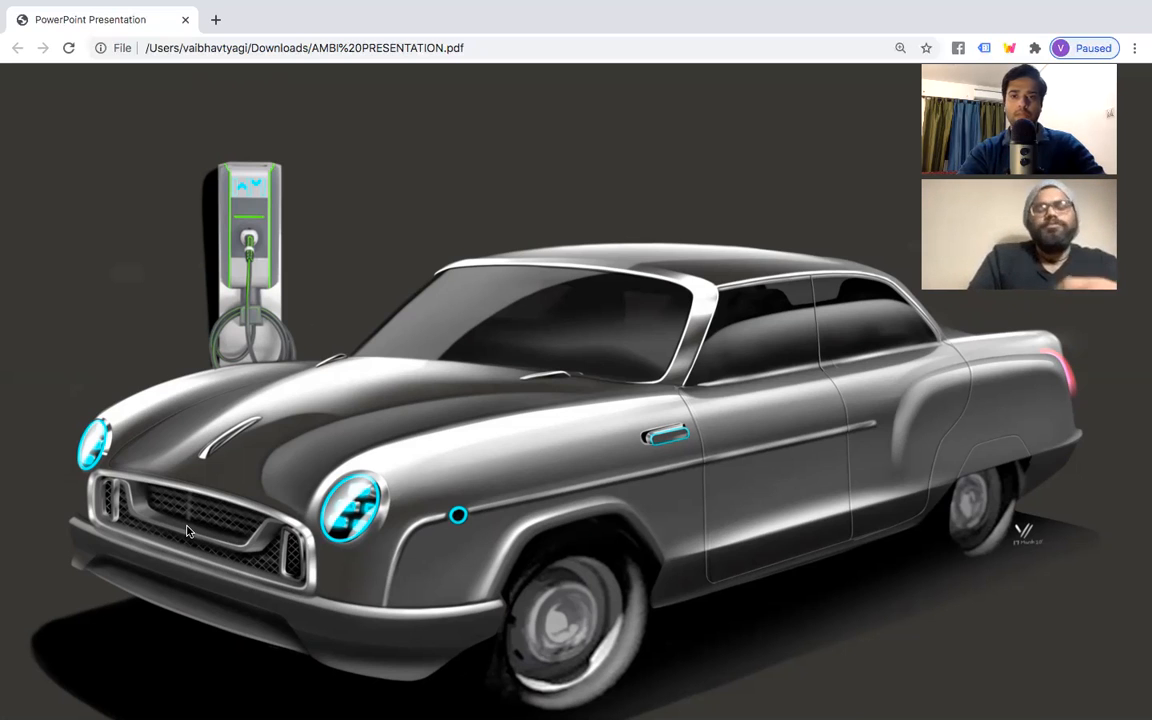
scroll(down, 3)
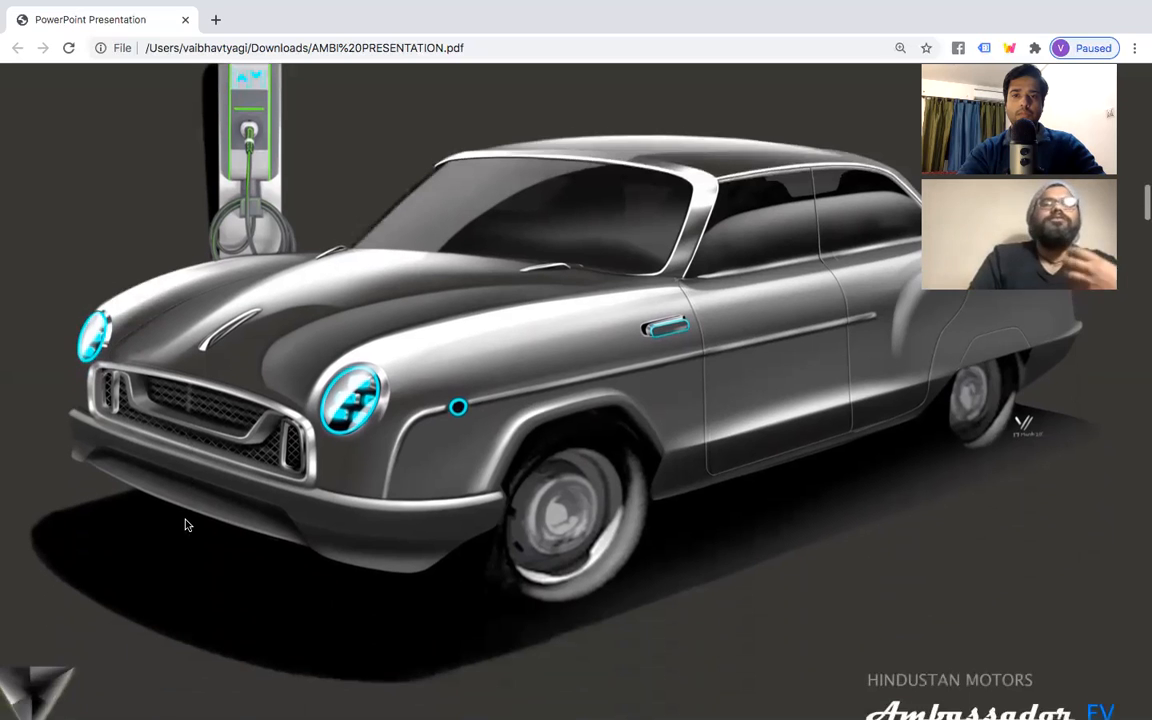
scroll(down, 3)
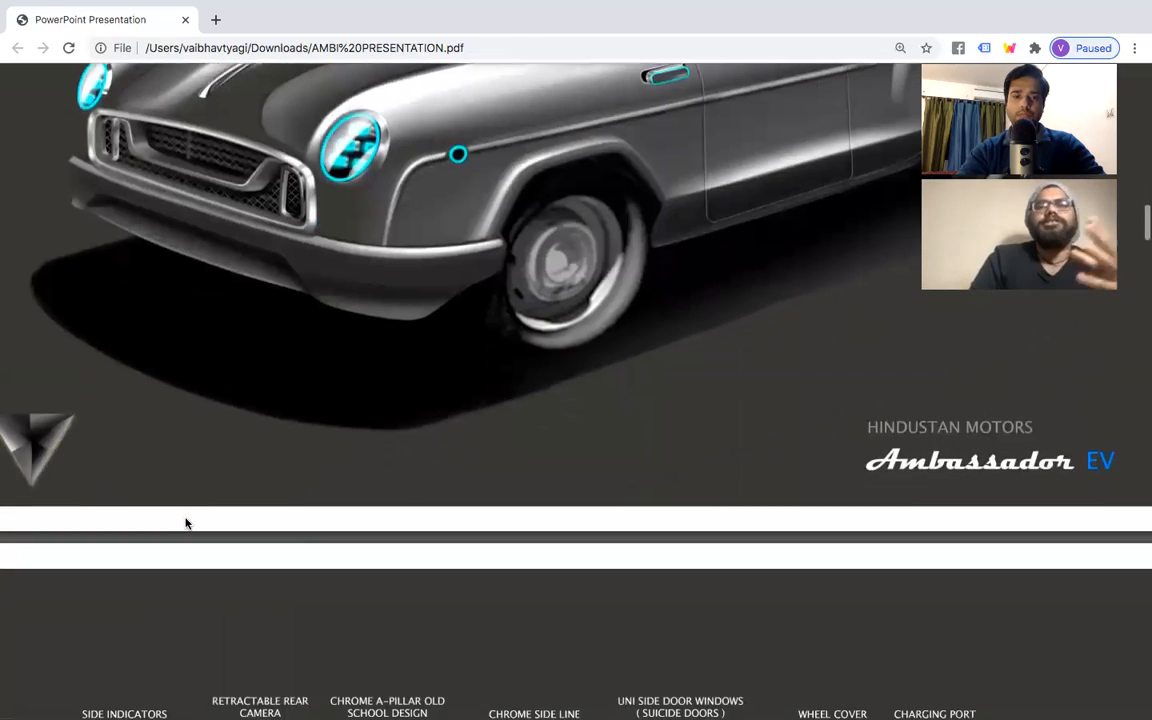
scroll(down, 3)
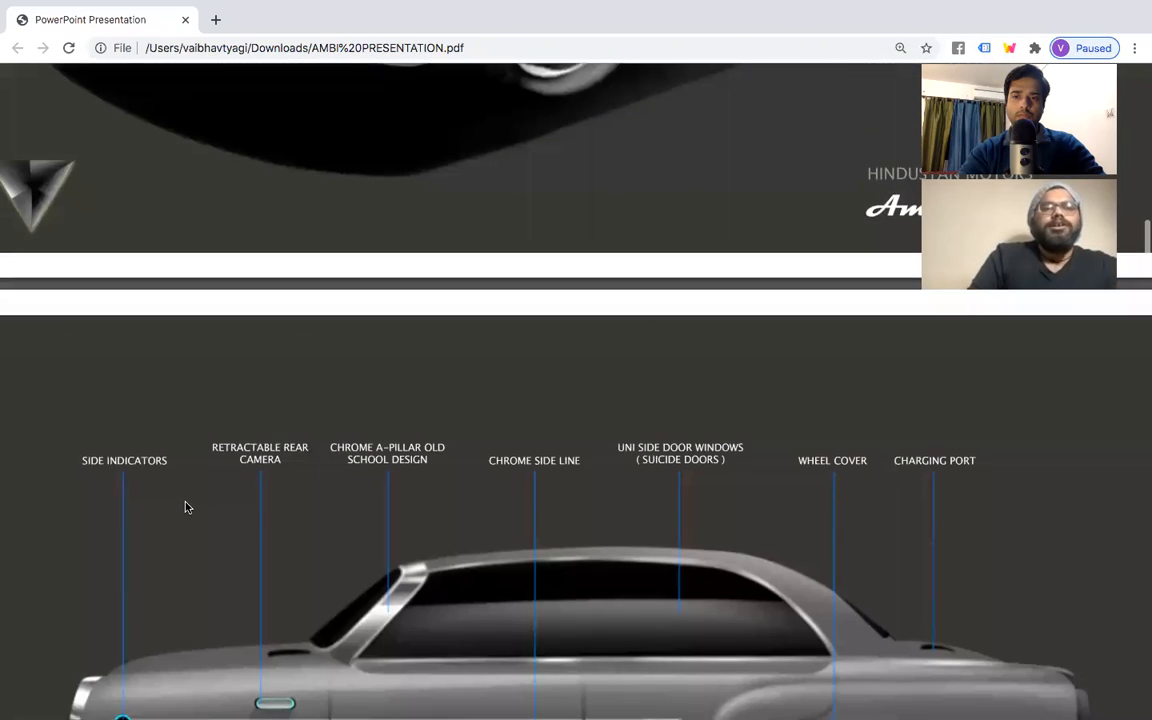
scroll(down, 3)
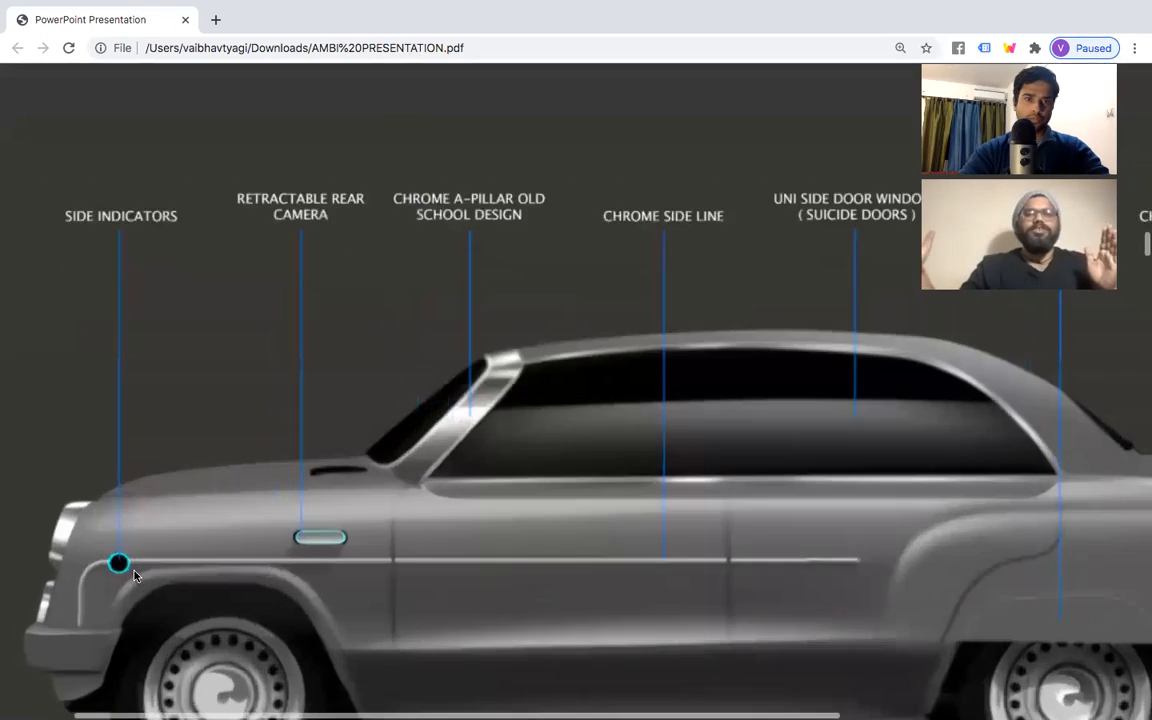
scroll(down, 3)
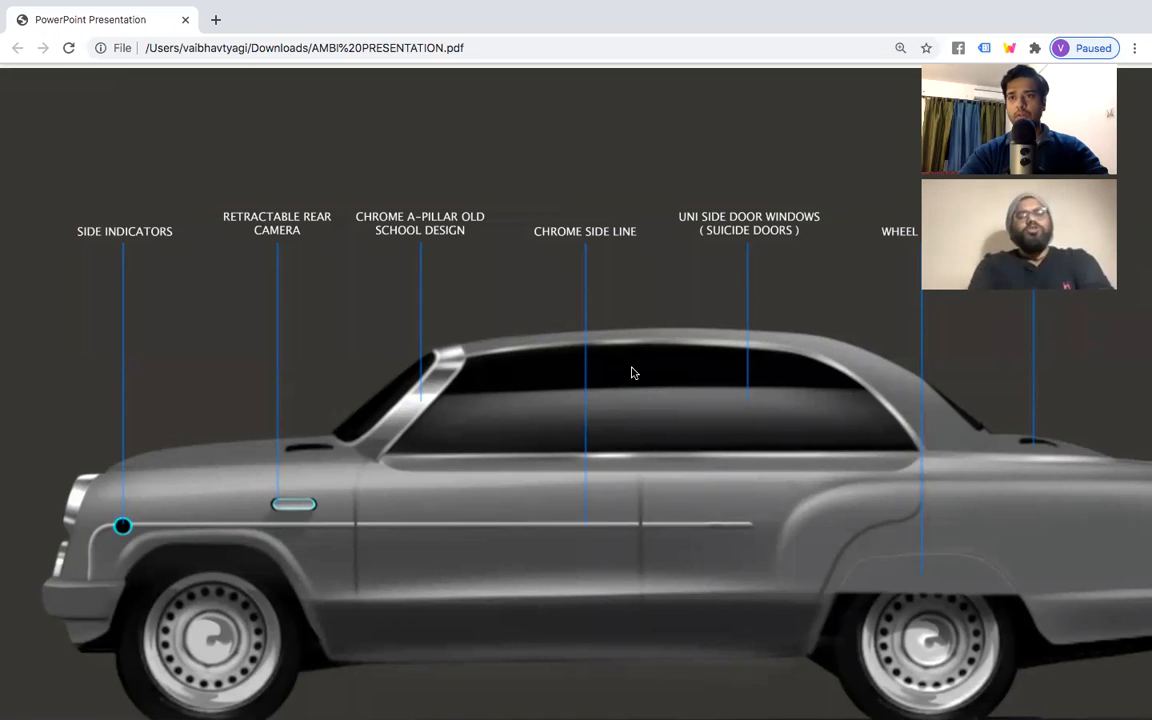
mouse_move(649, 416)
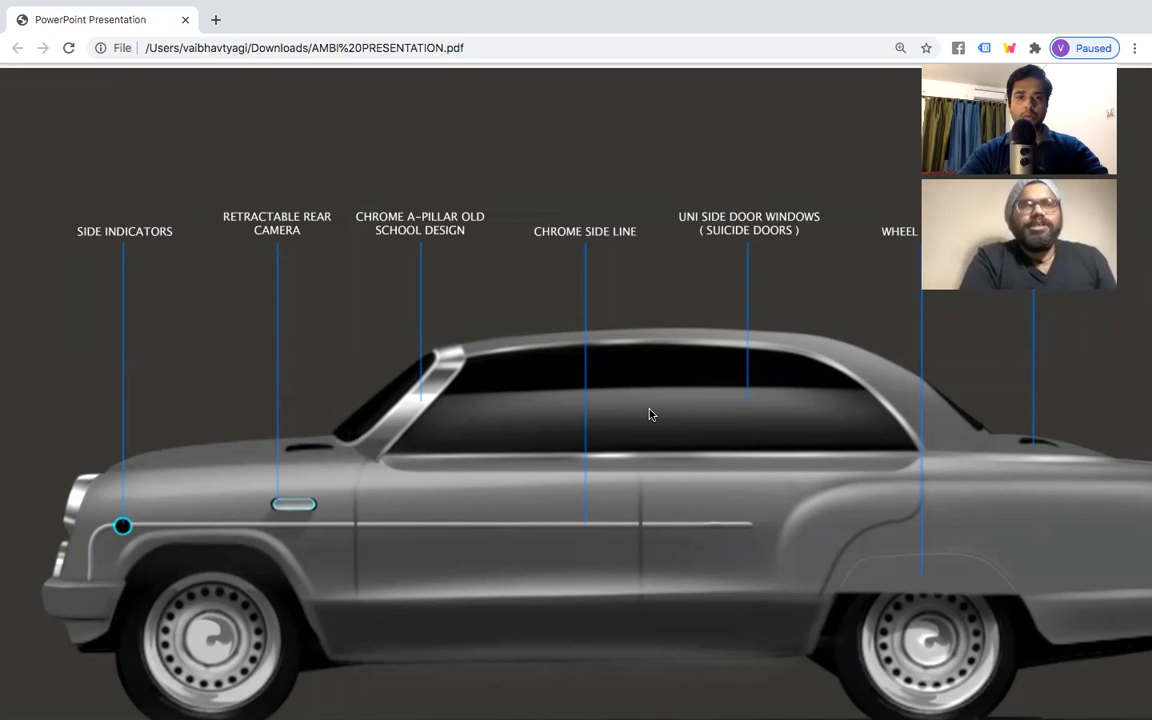
scroll(down, 3)
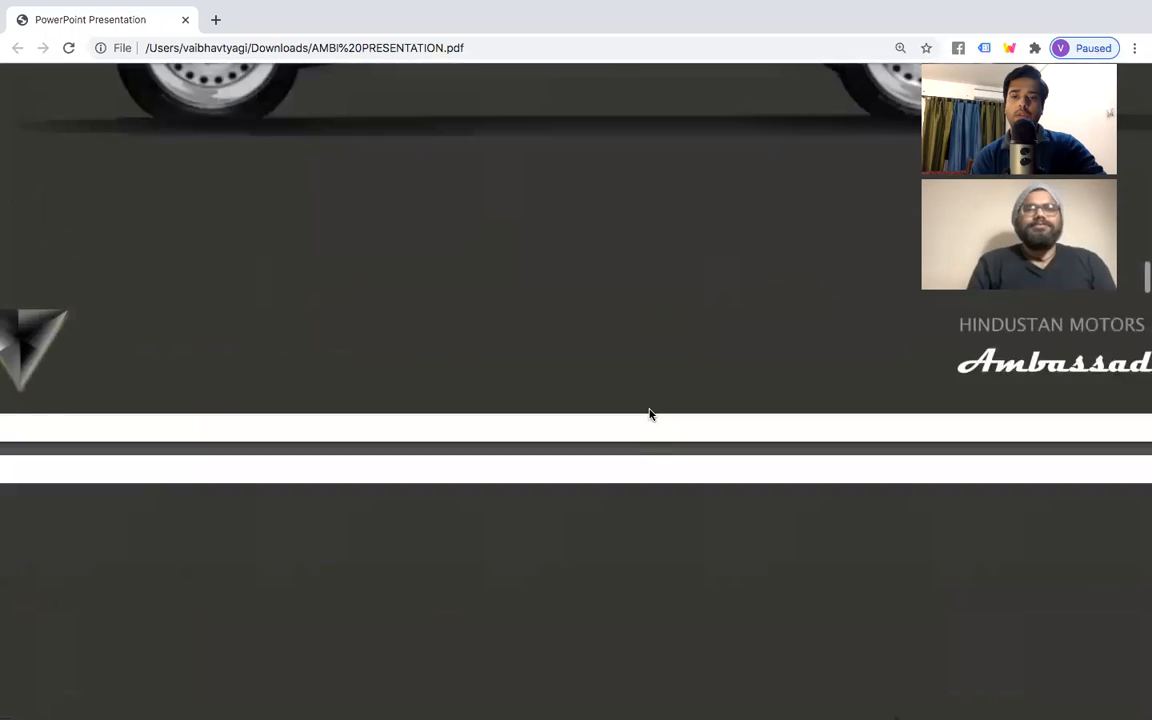
scroll(down, 3)
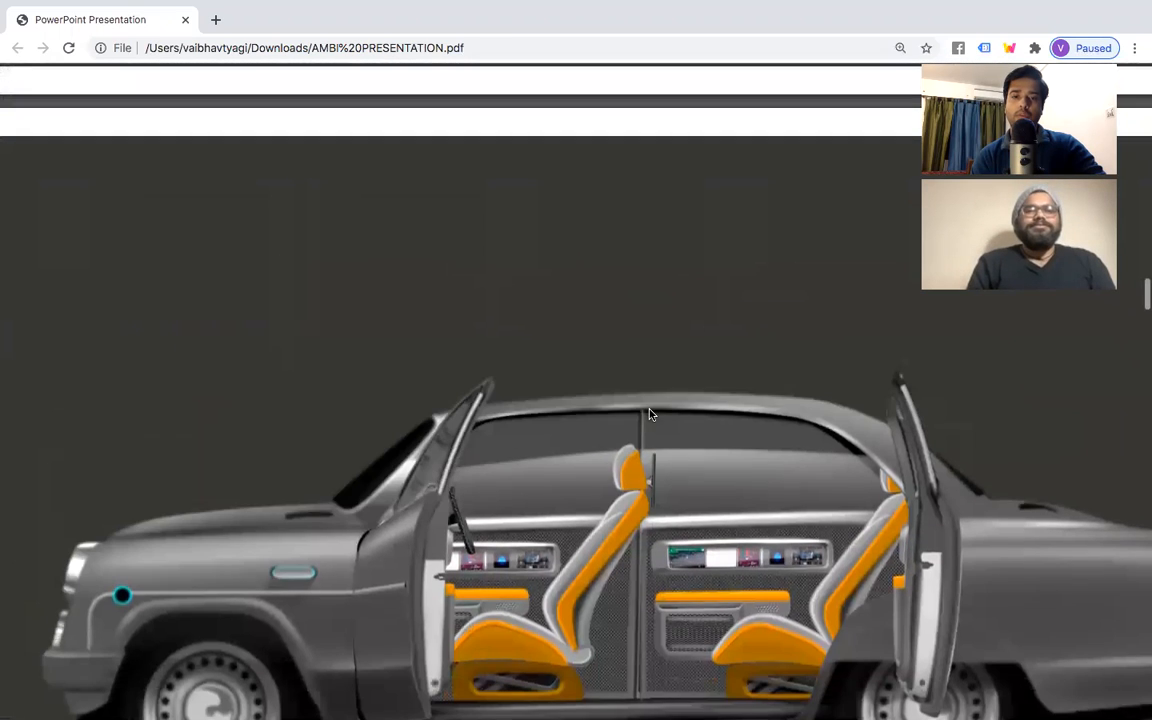
scroll(down, 3)
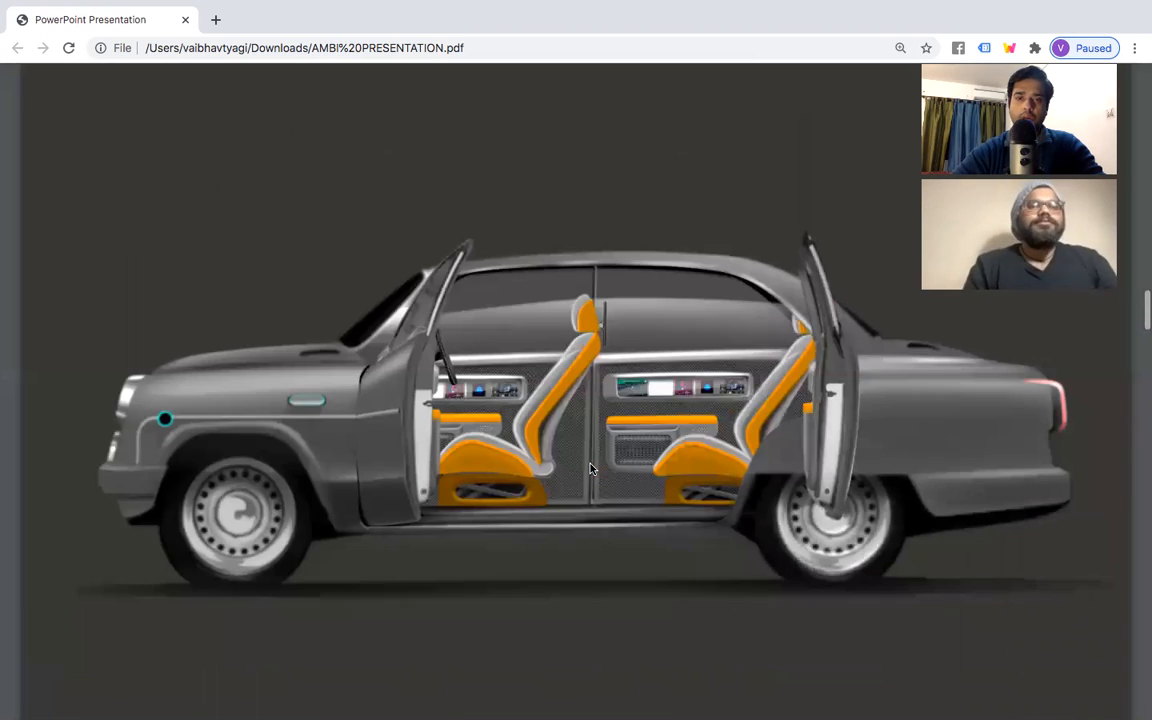
scroll(down, 3)
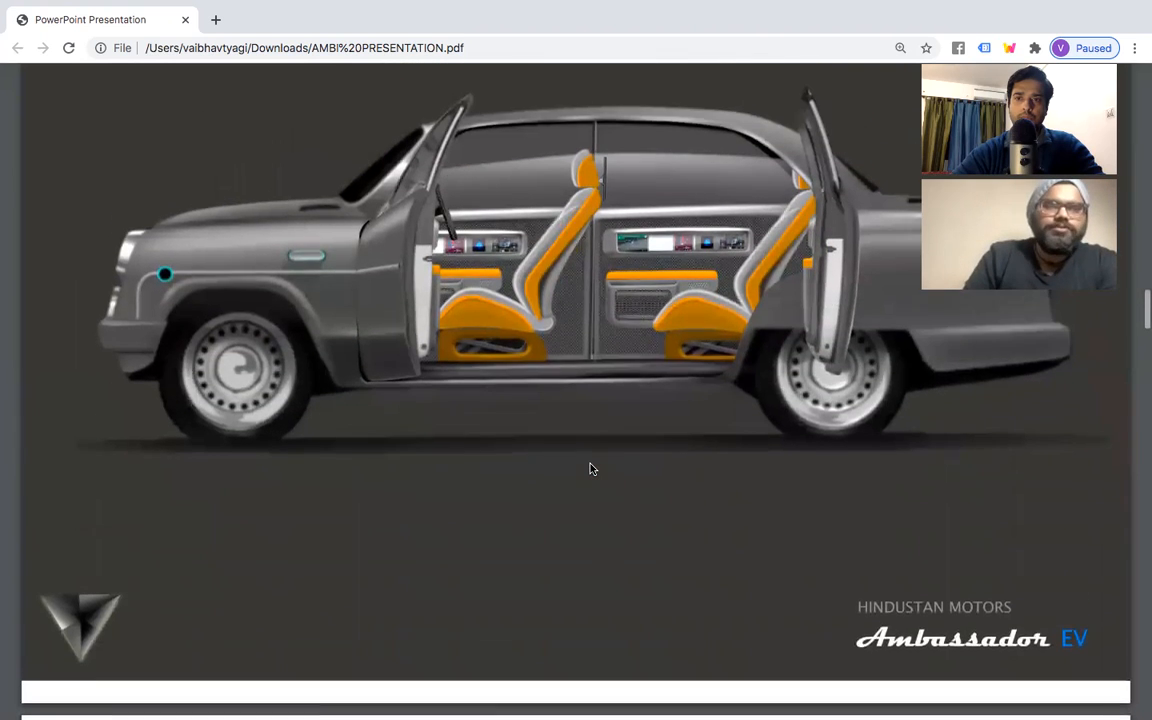
scroll(down, 3)
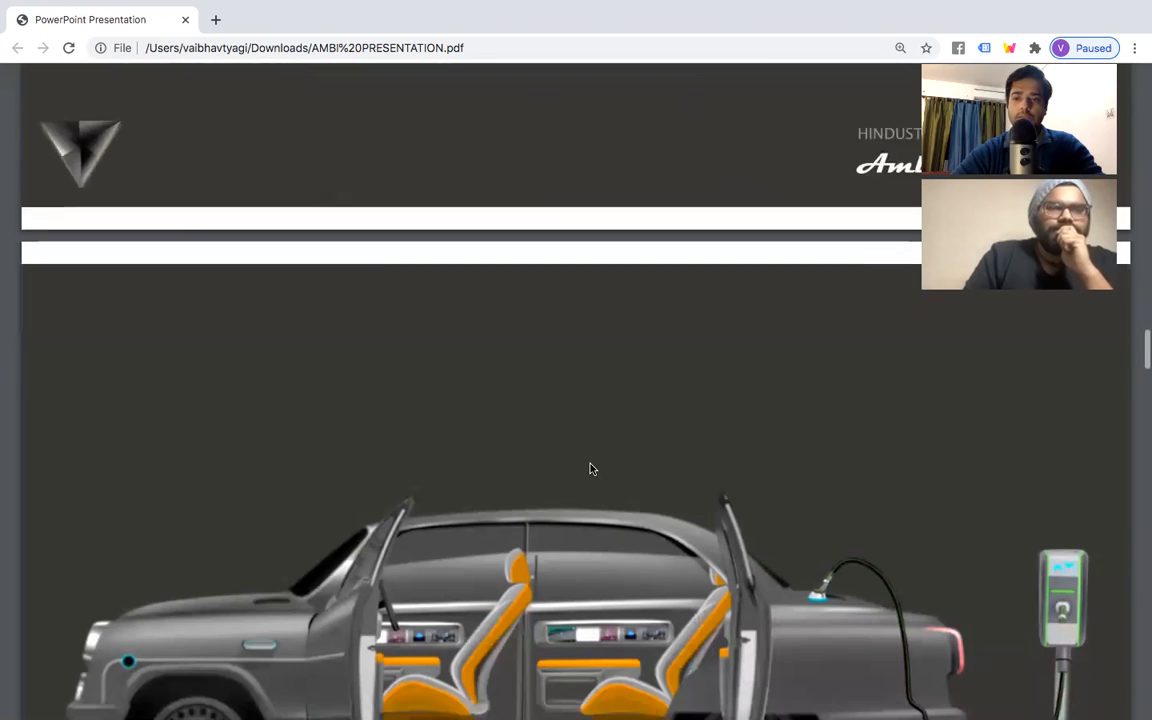
scroll(down, 3)
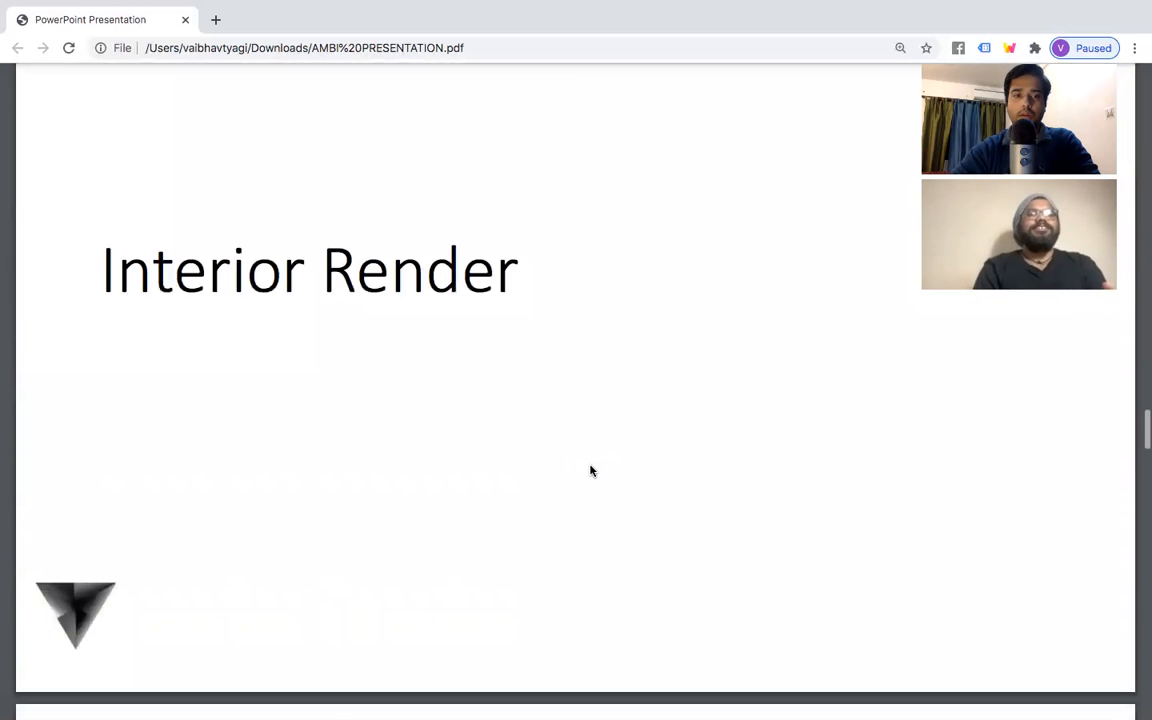
scroll(down, 3)
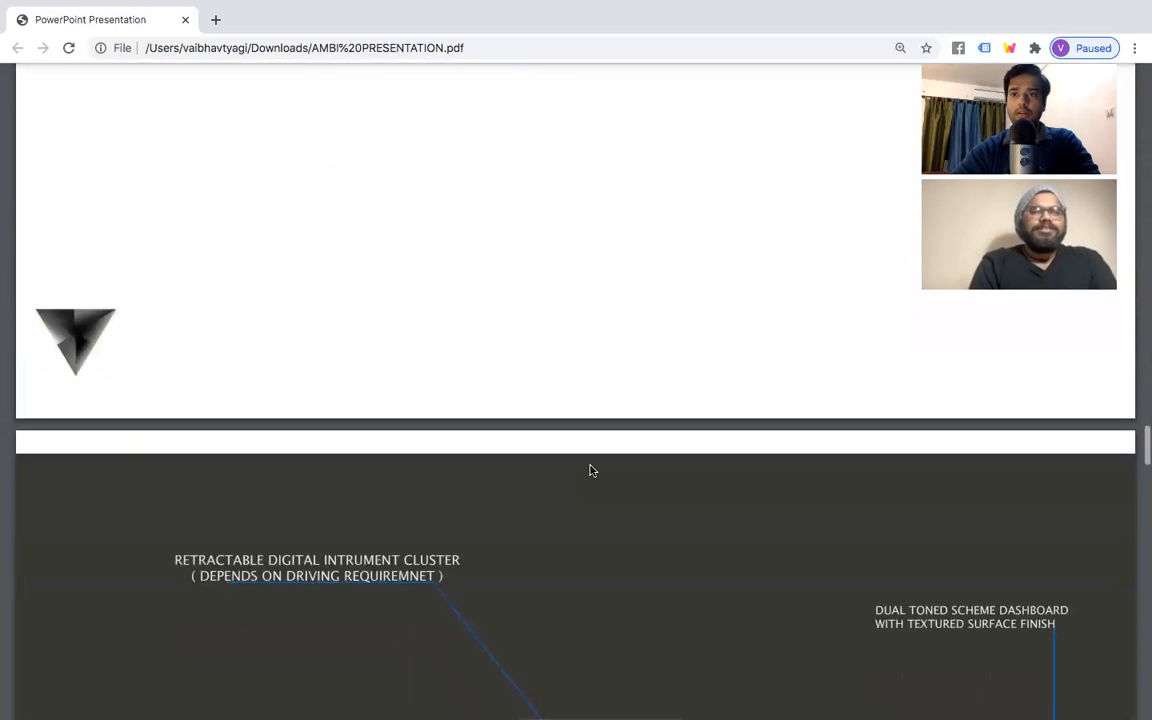
scroll(down, 3)
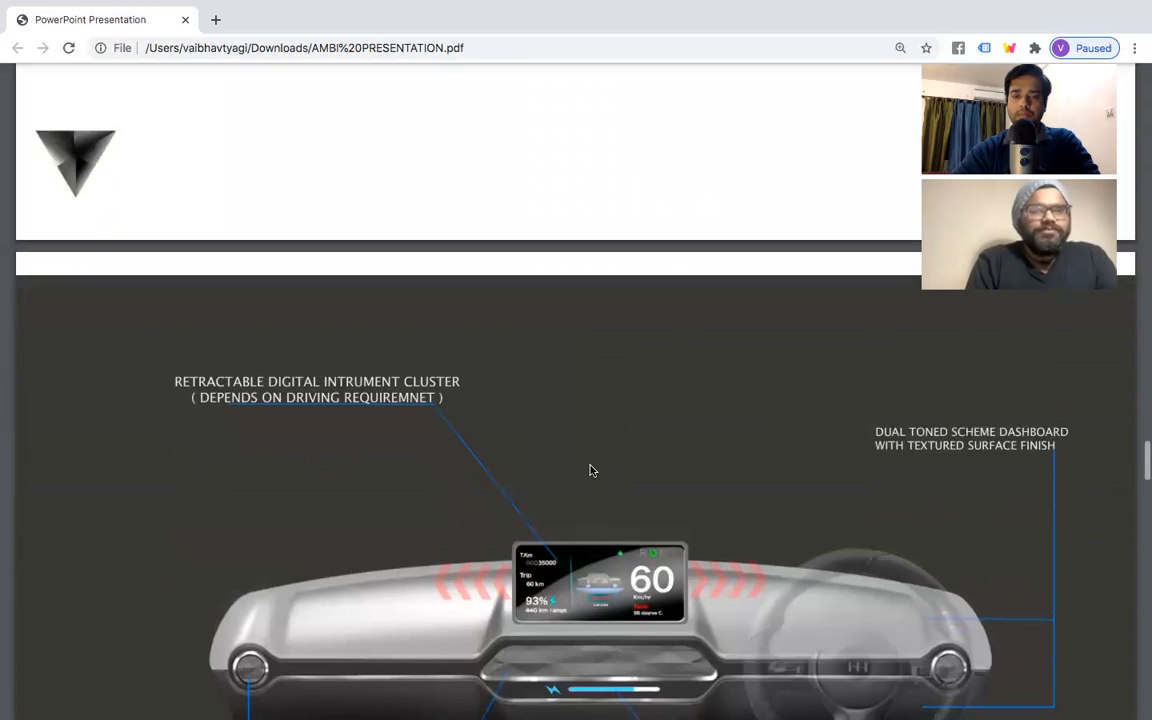
scroll(down, 3)
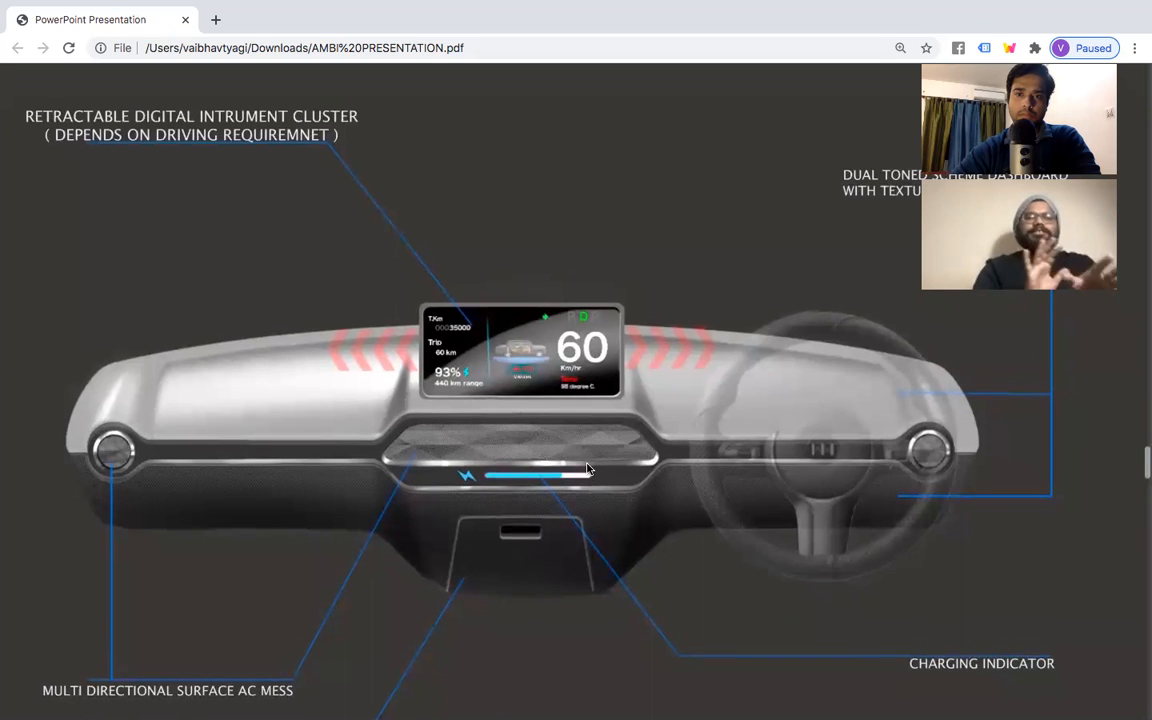
scroll(down, 3)
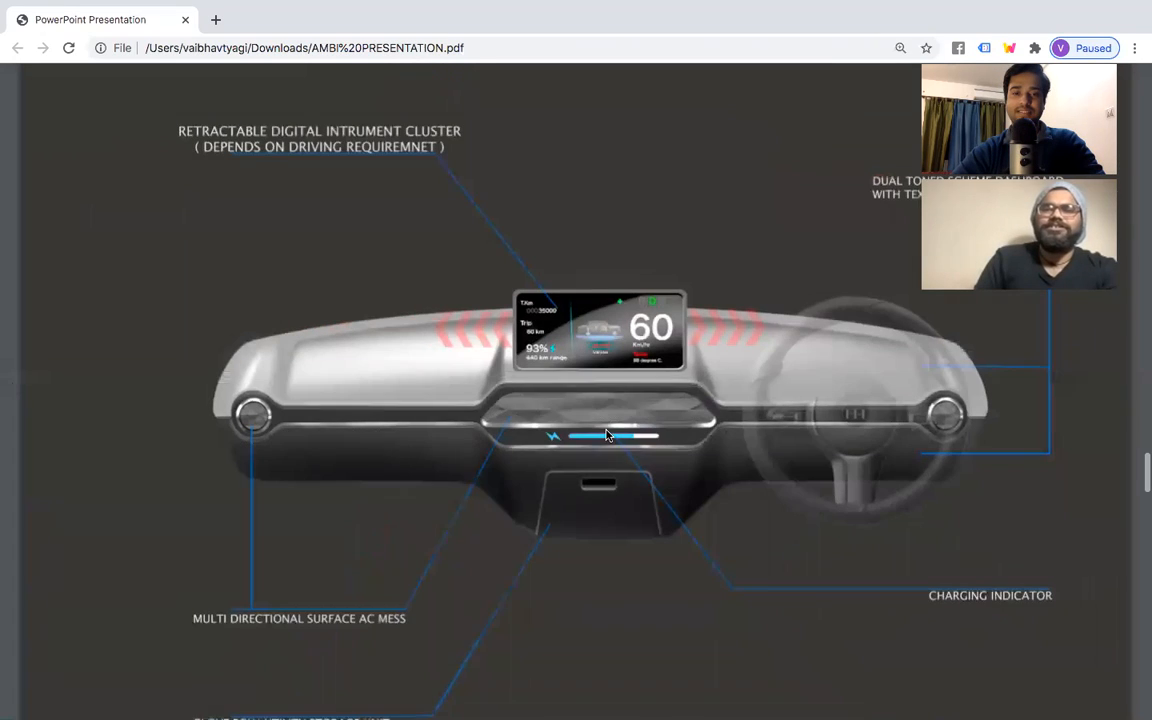
scroll(down, 3)
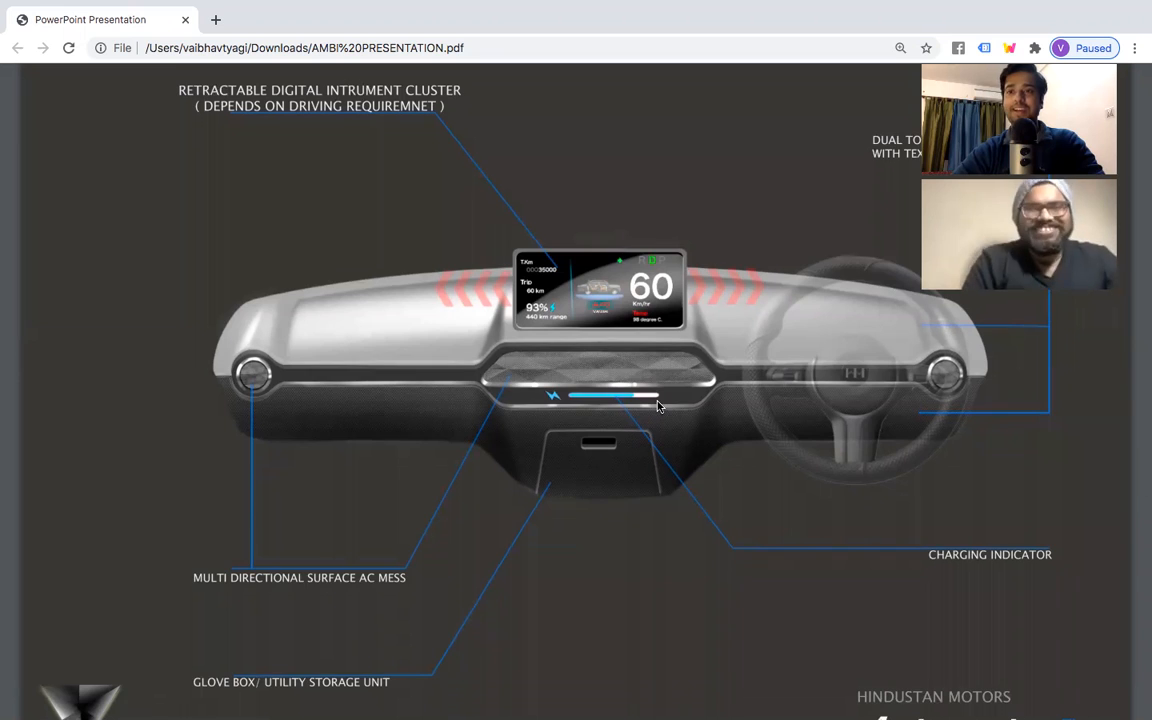
scroll(down, 3)
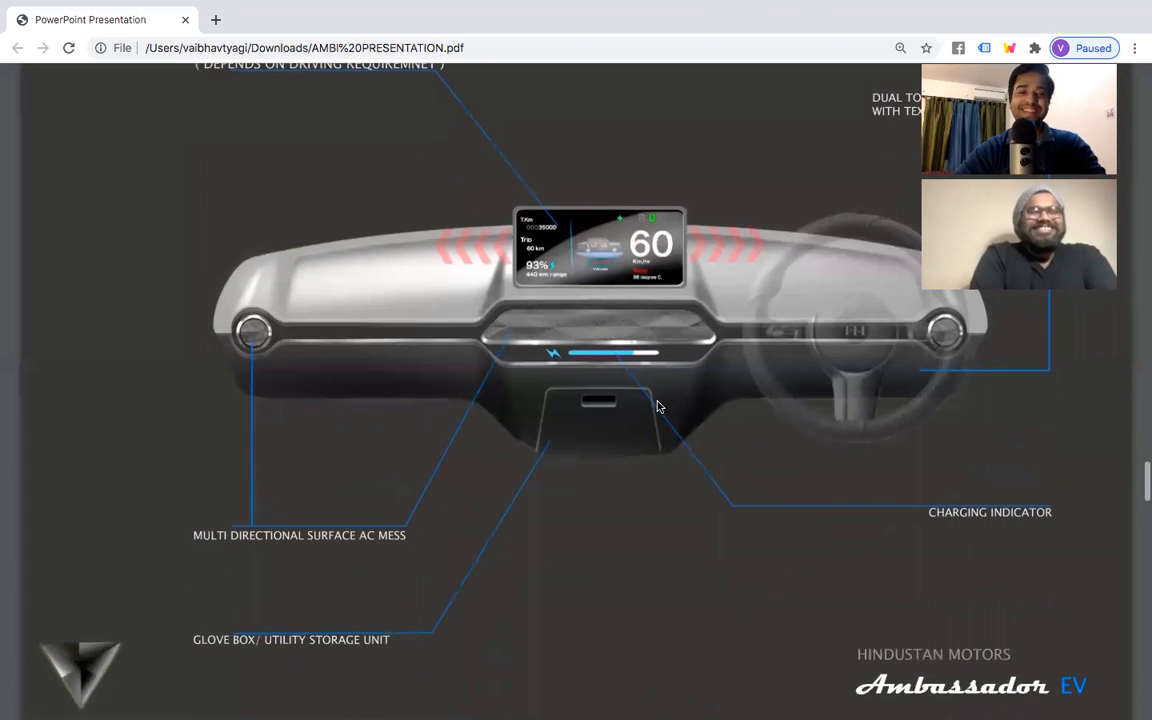
scroll(down, 3)
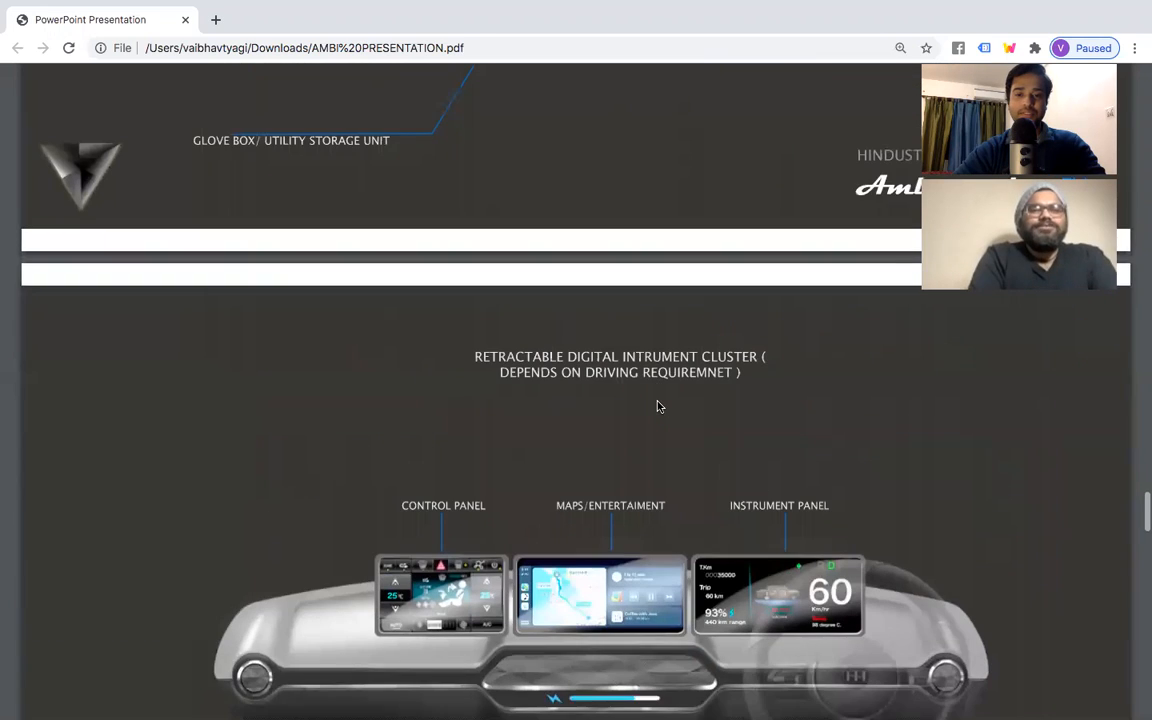
scroll(down, 3)
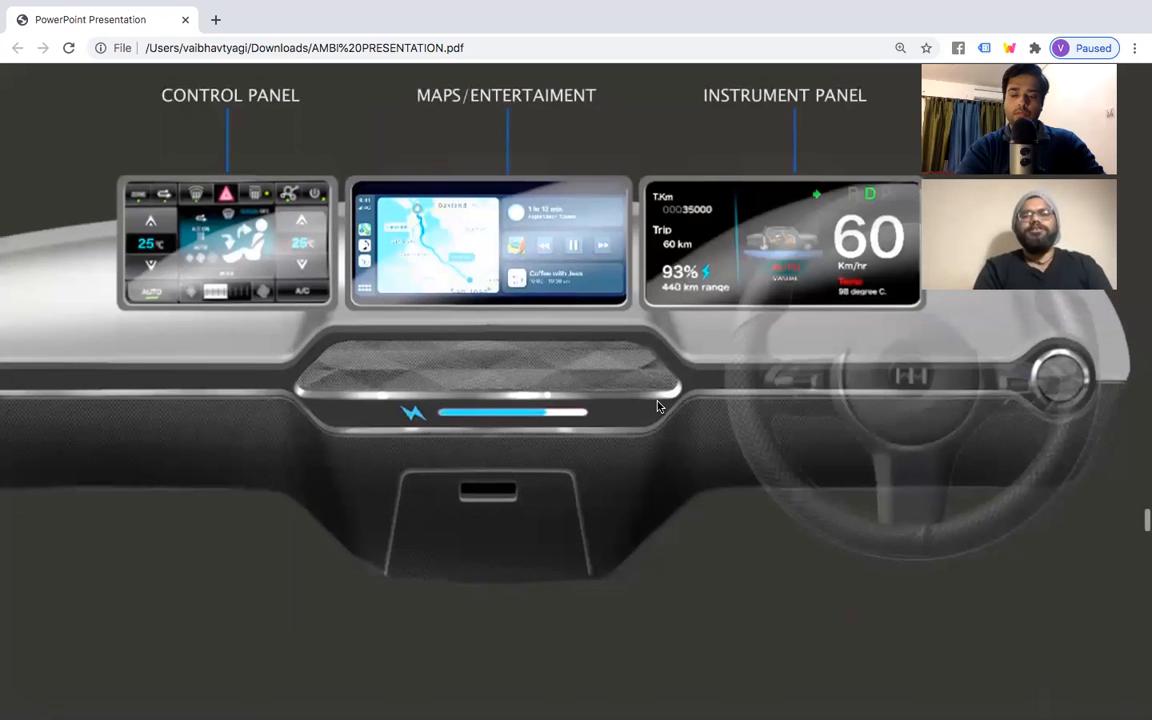
scroll(down, 3)
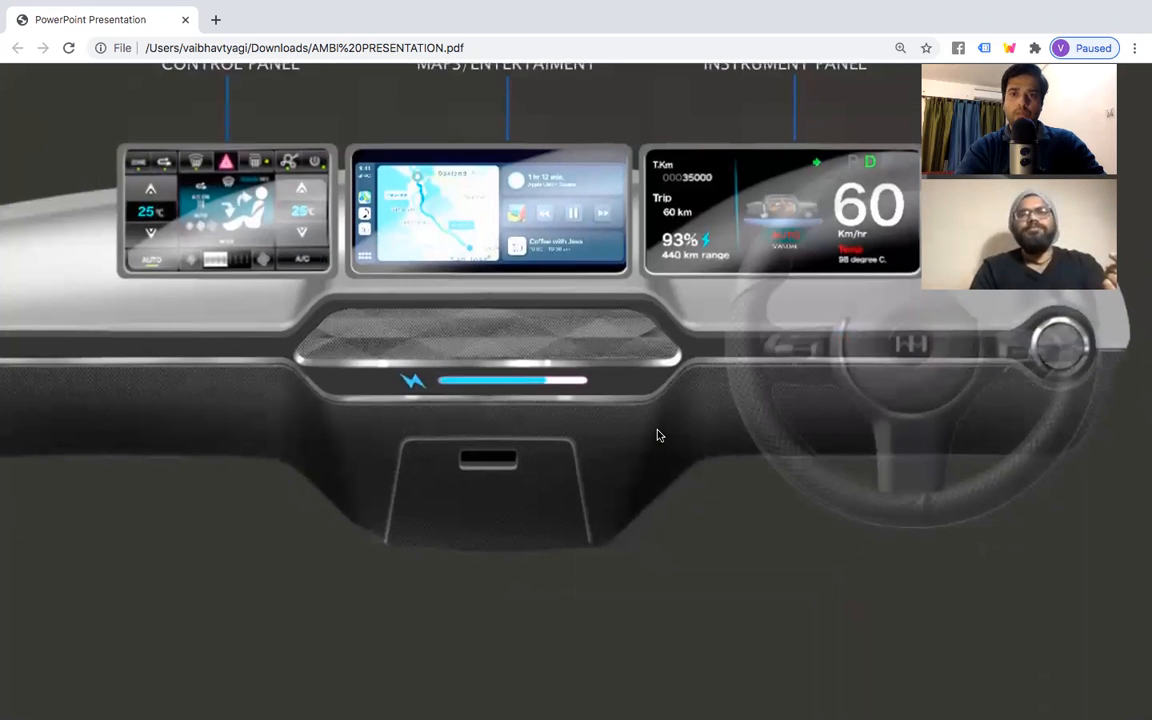
scroll(down, 3)
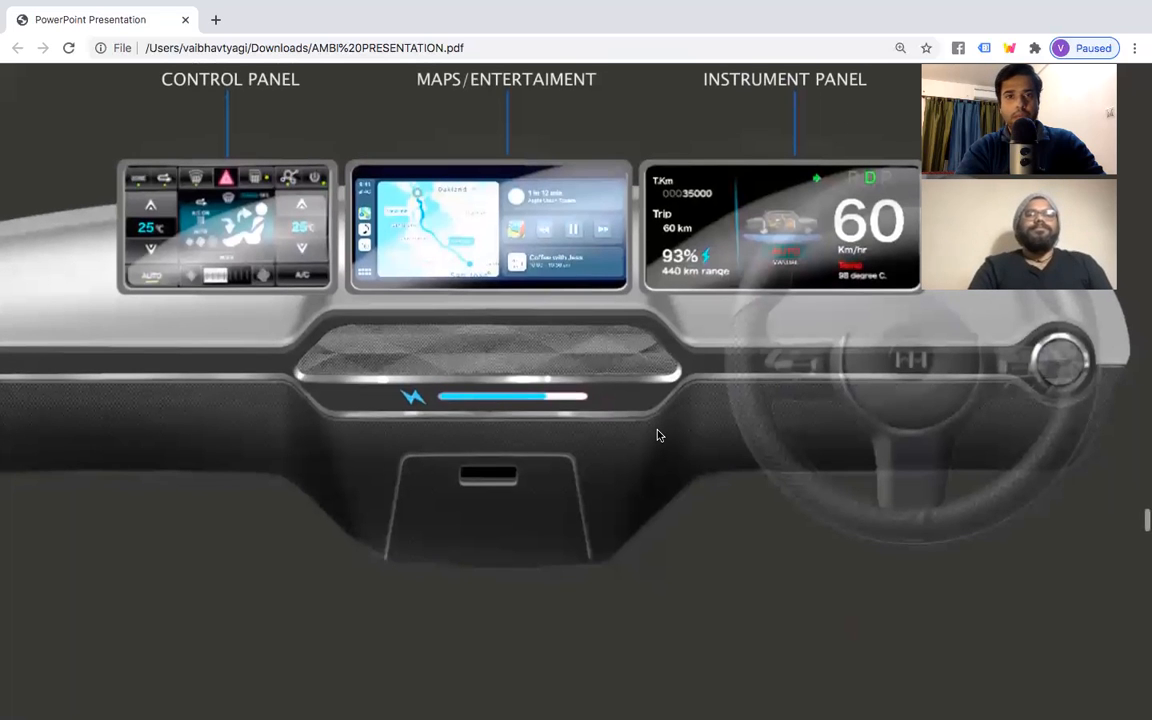
scroll(down, 3)
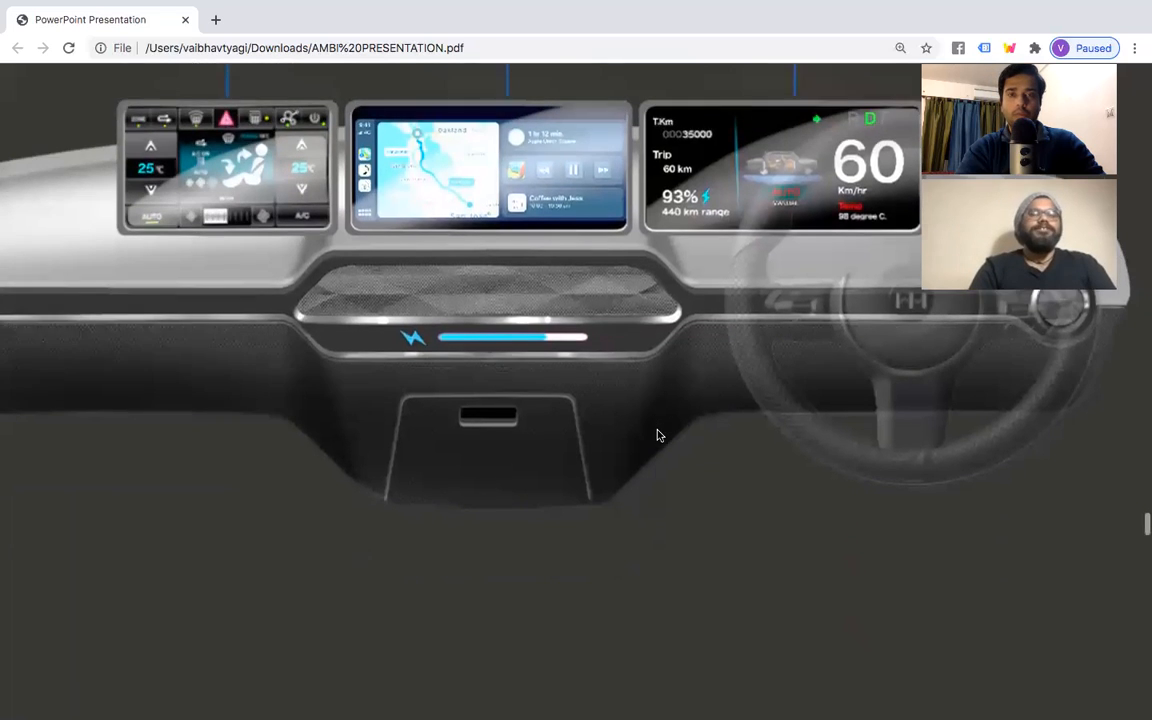
scroll(down, 3)
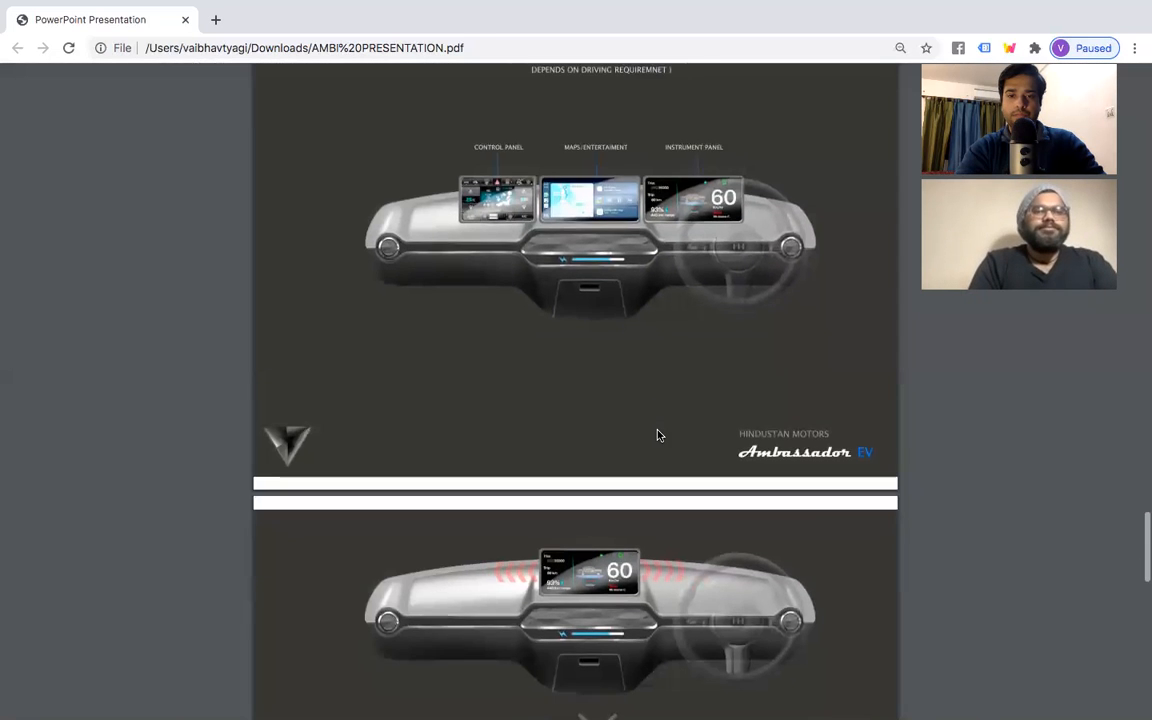
scroll(down, 3)
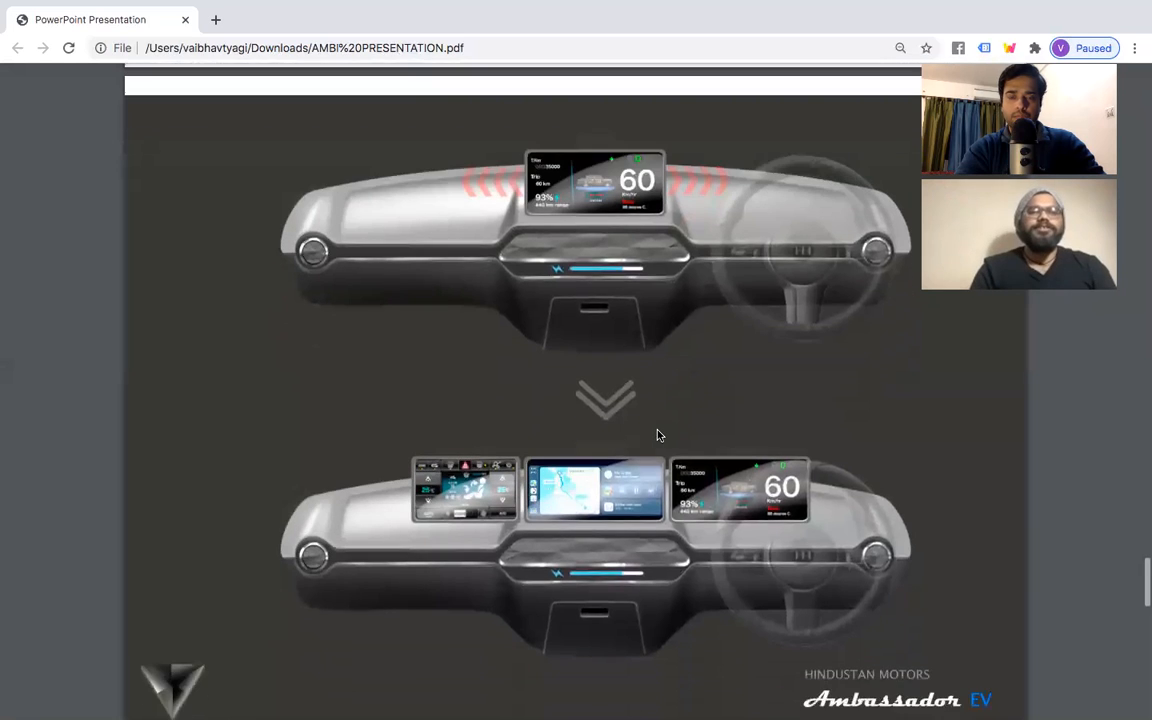
scroll(down, 3)
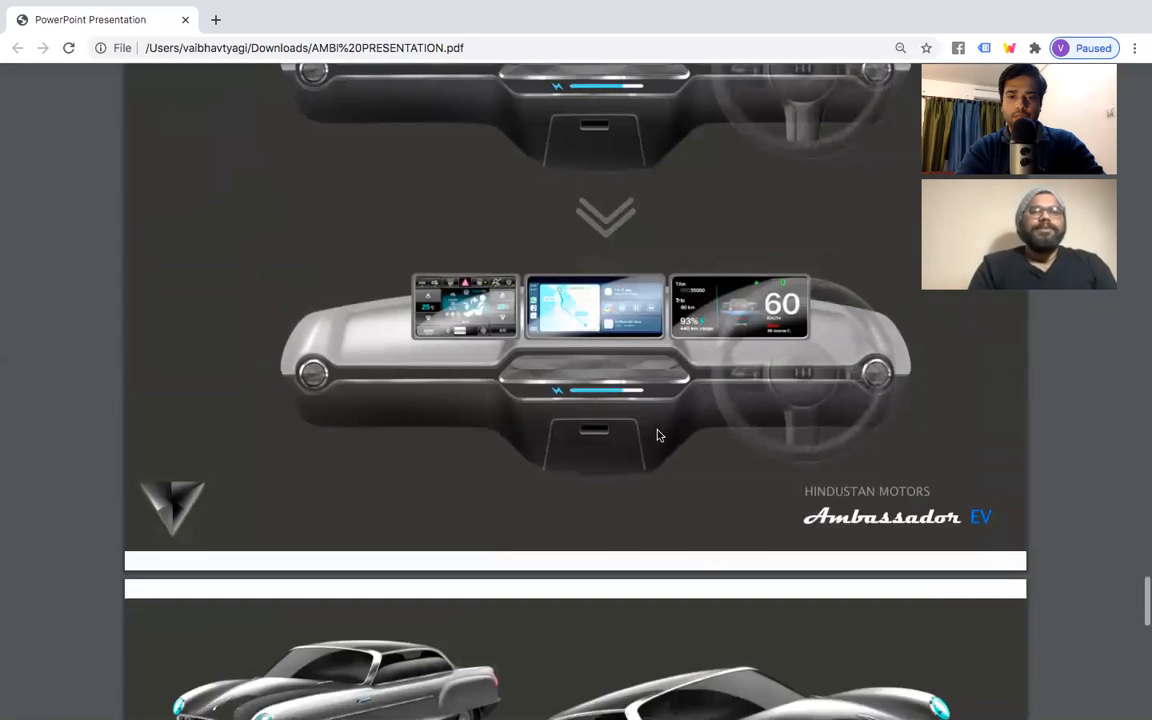
scroll(down, 3)
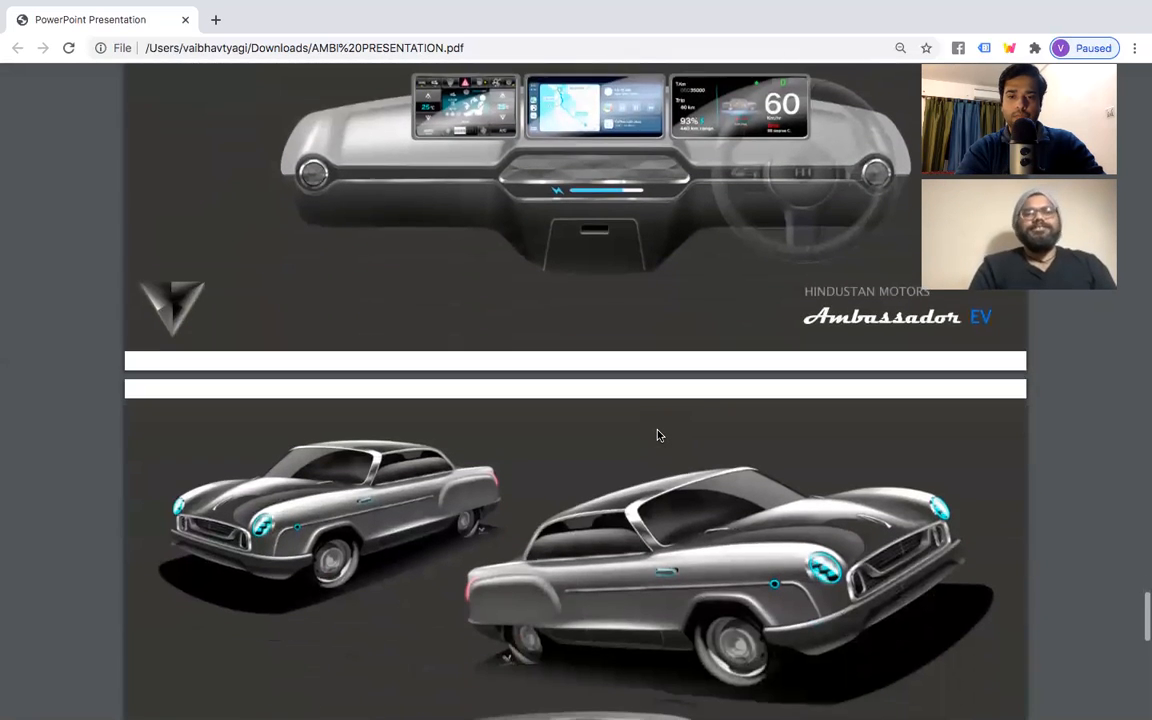
scroll(down, 3)
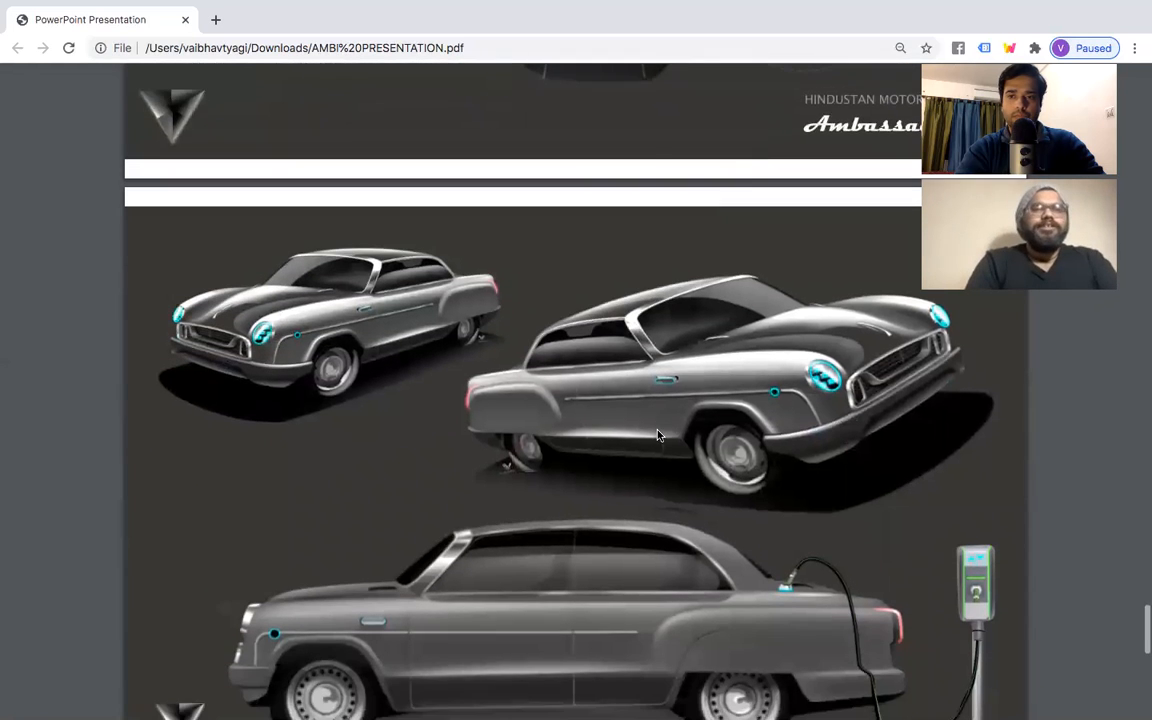
scroll(down, 3)
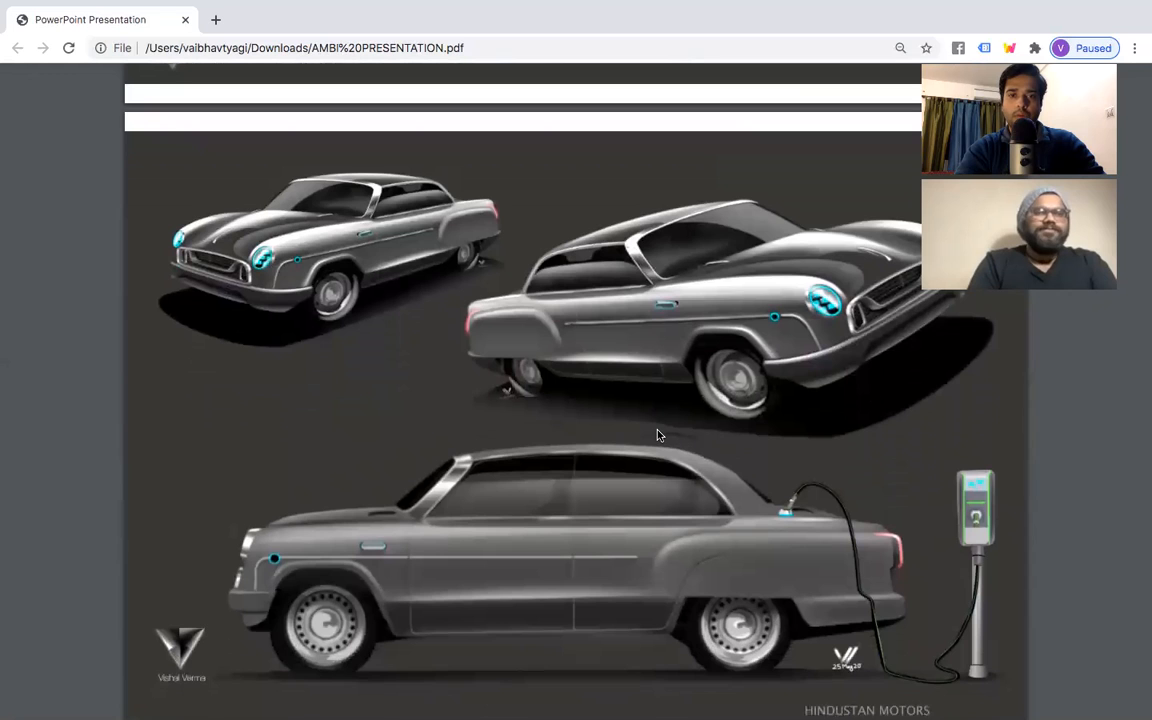
scroll(down, 3)
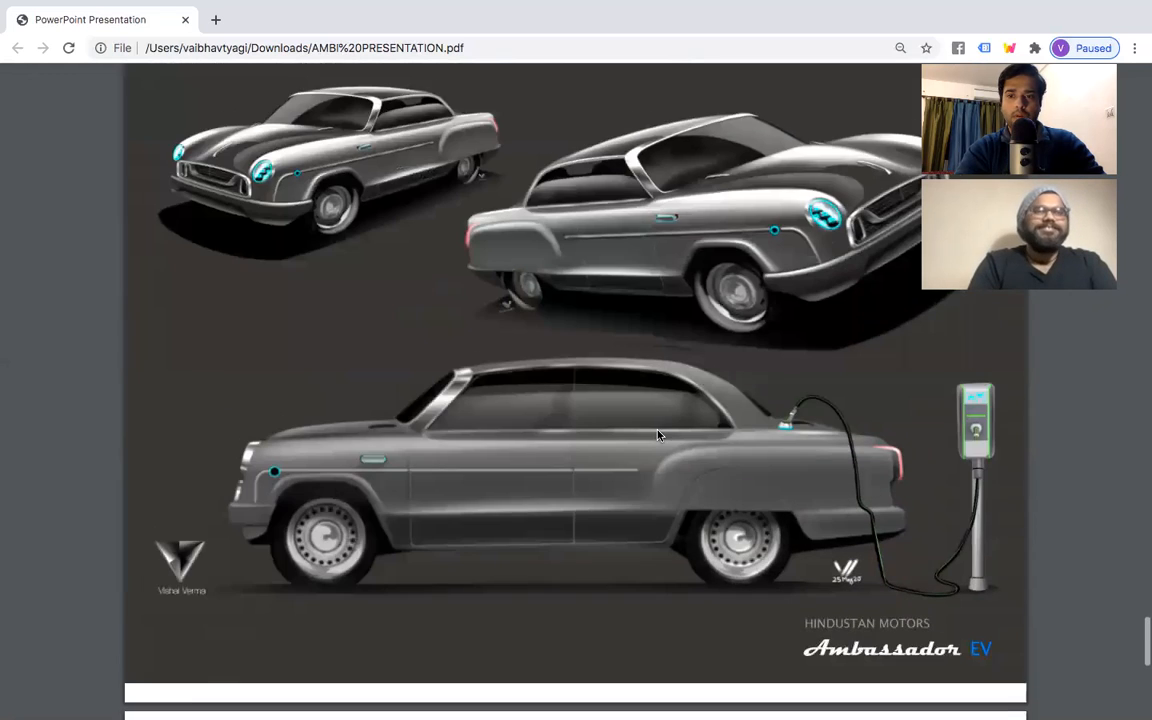
scroll(down, 3)
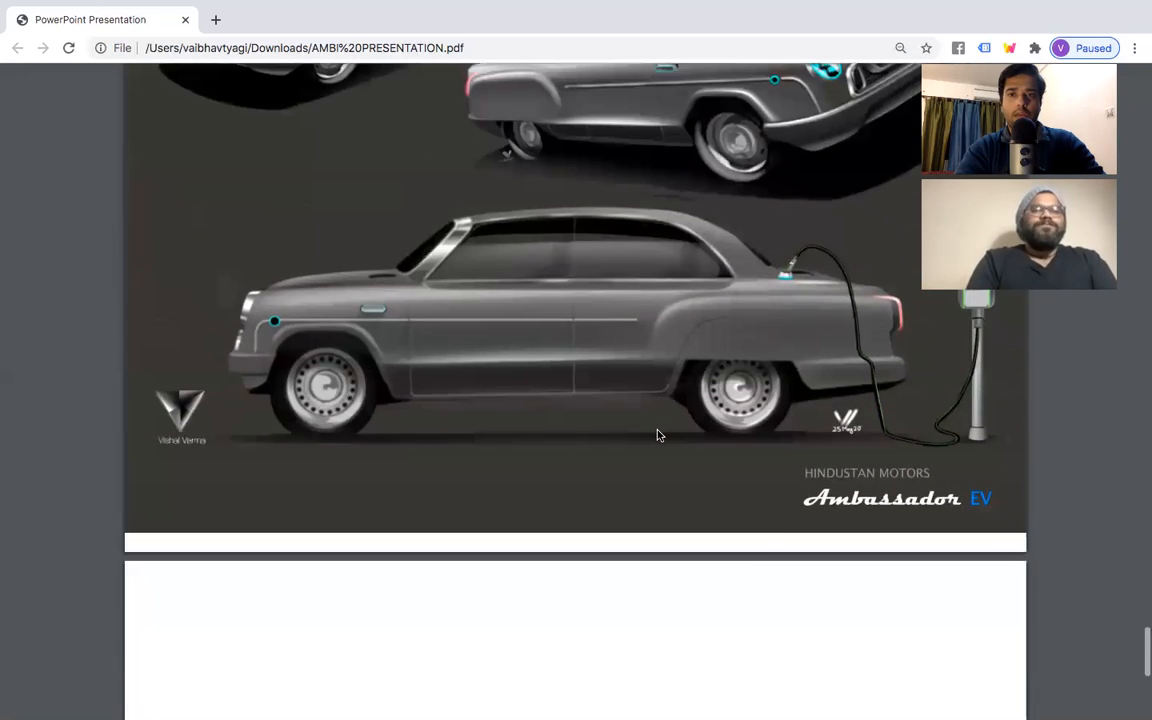